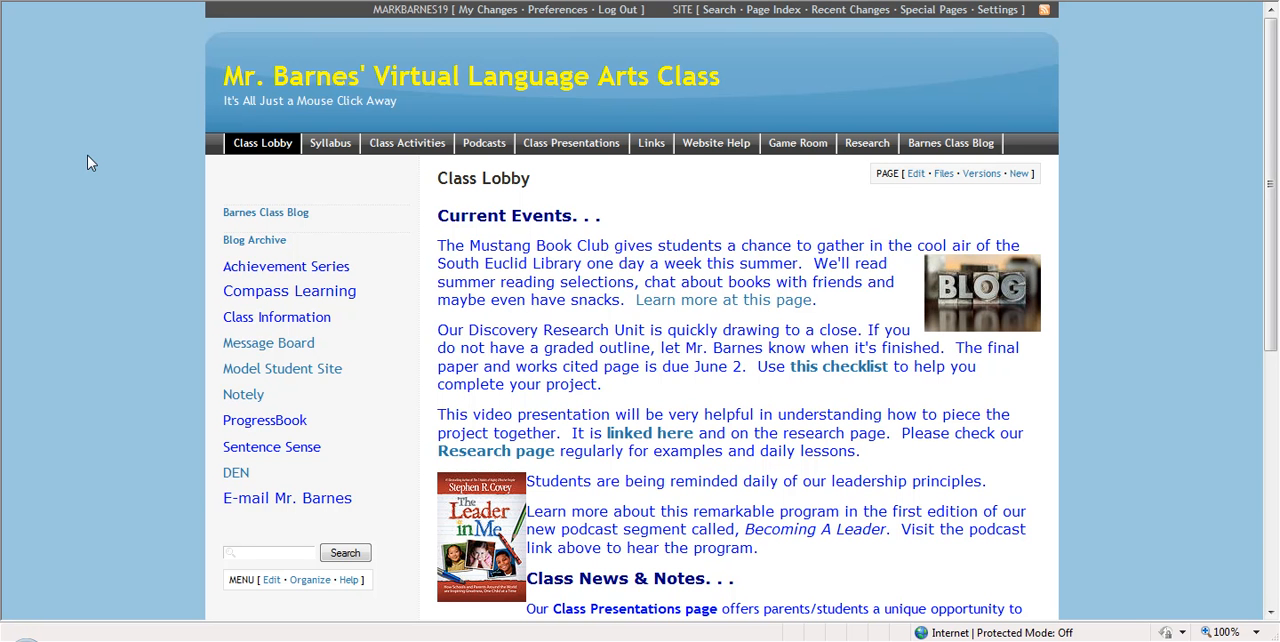
mouse_move(577, 450)
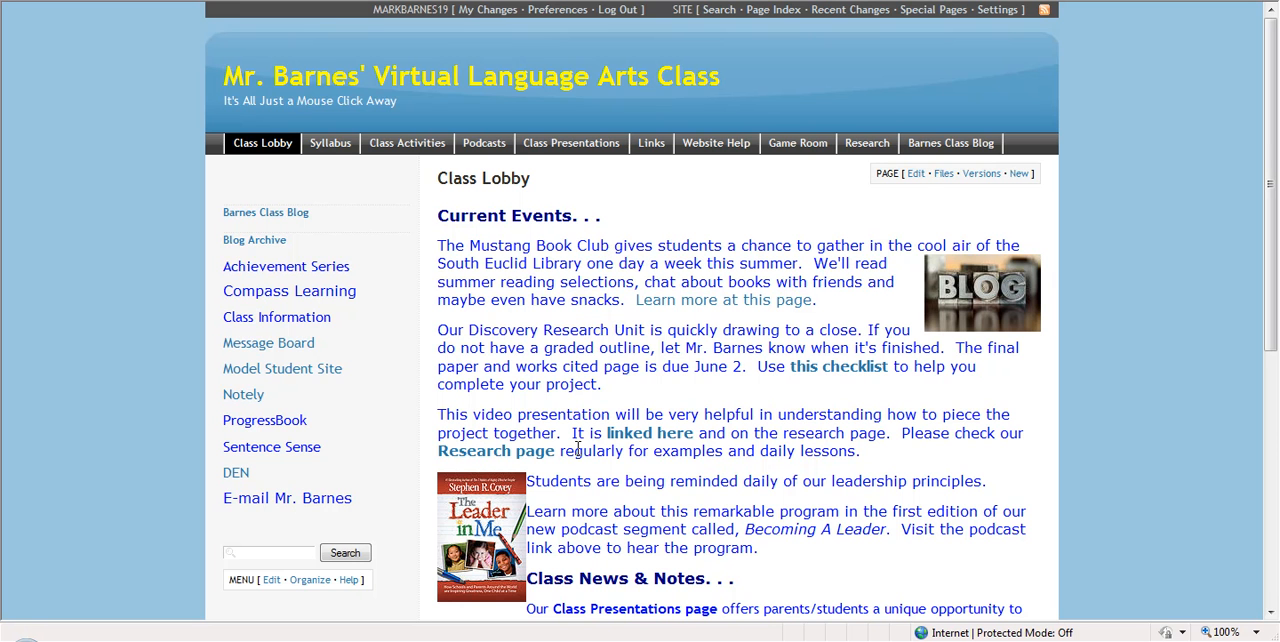
mouse_move(805, 428)
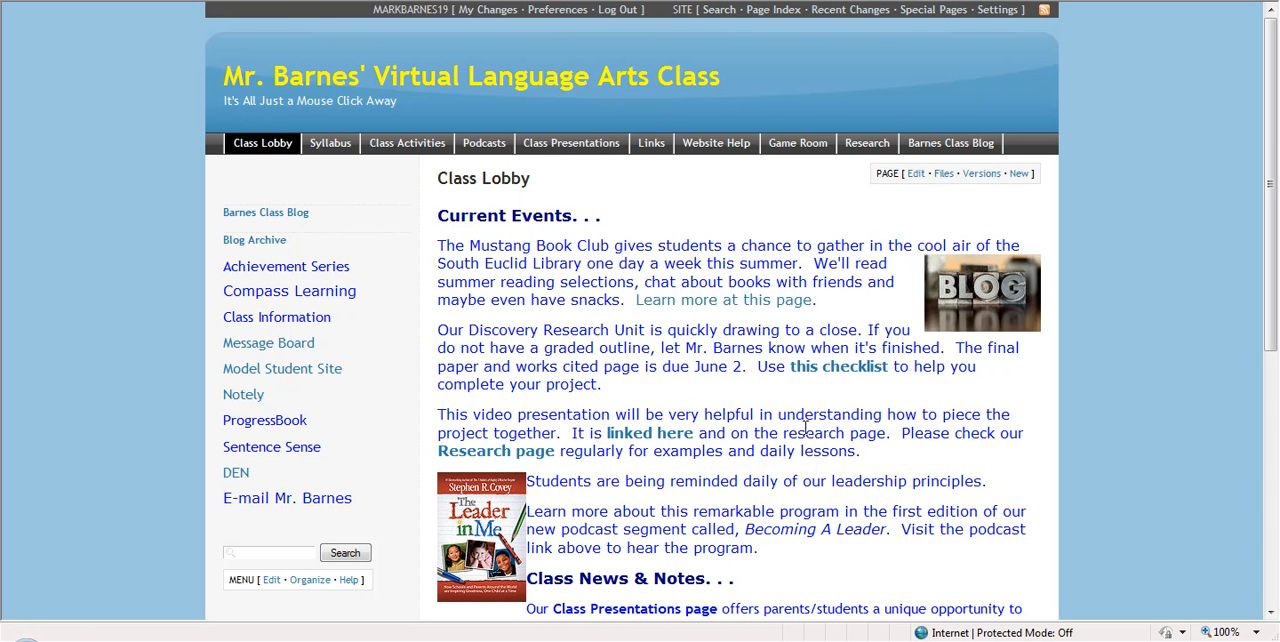
mouse_move(810, 489)
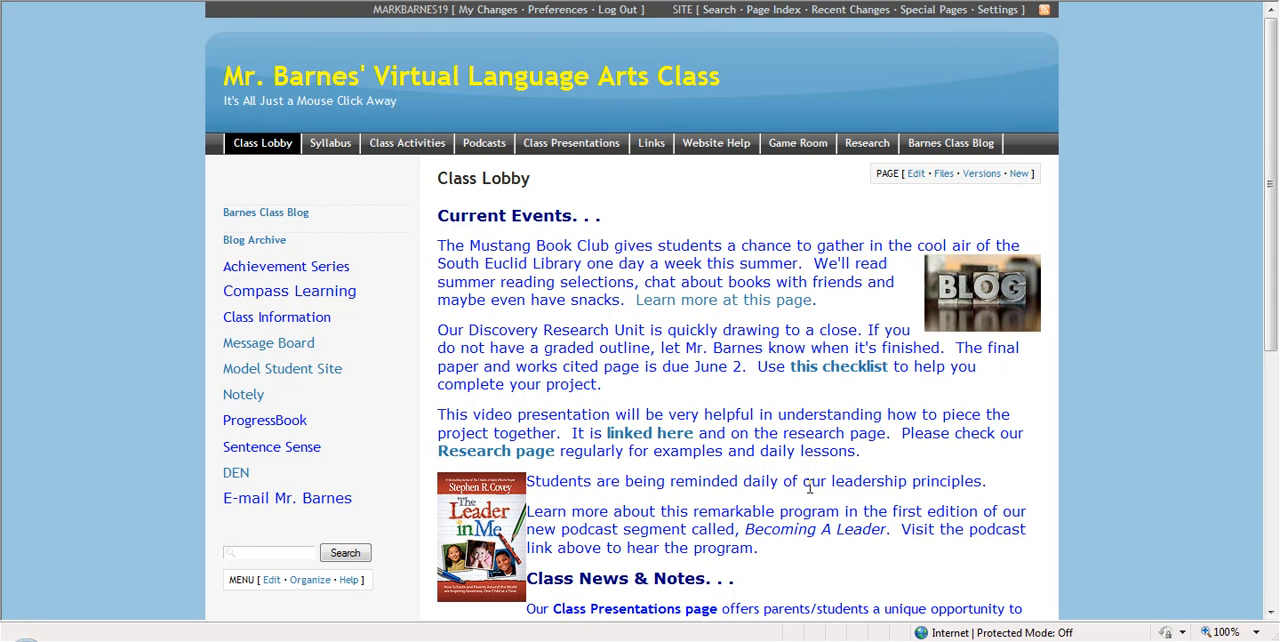
mouse_move(466, 281)
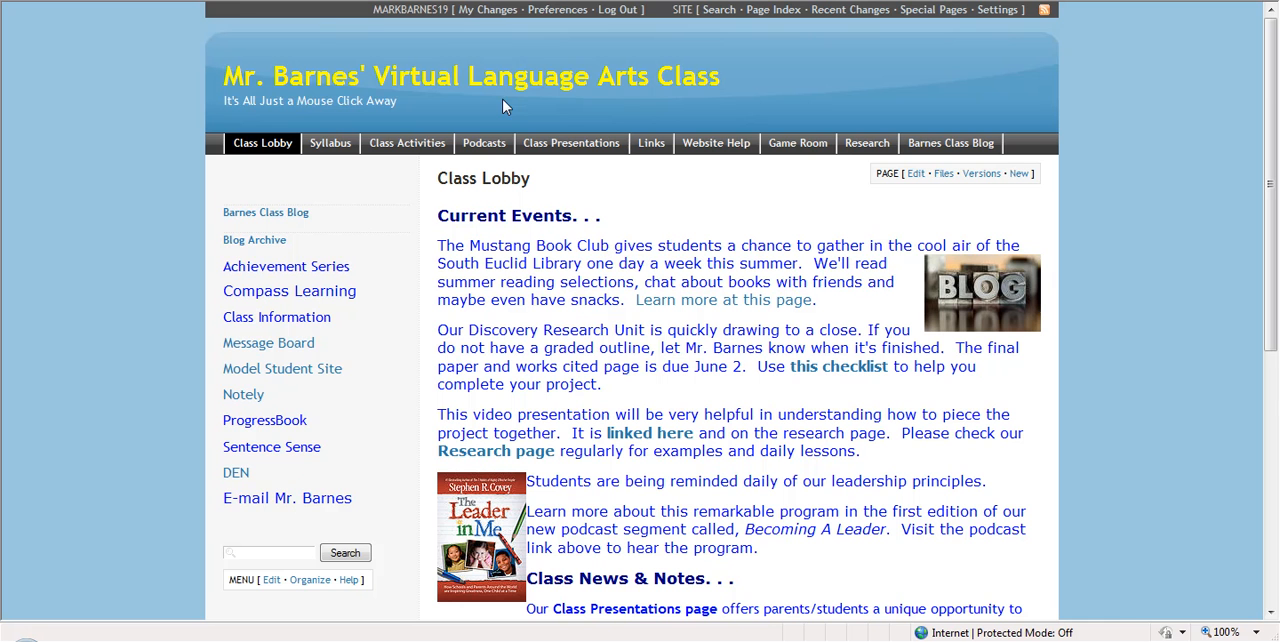
mouse_move(238, 116)
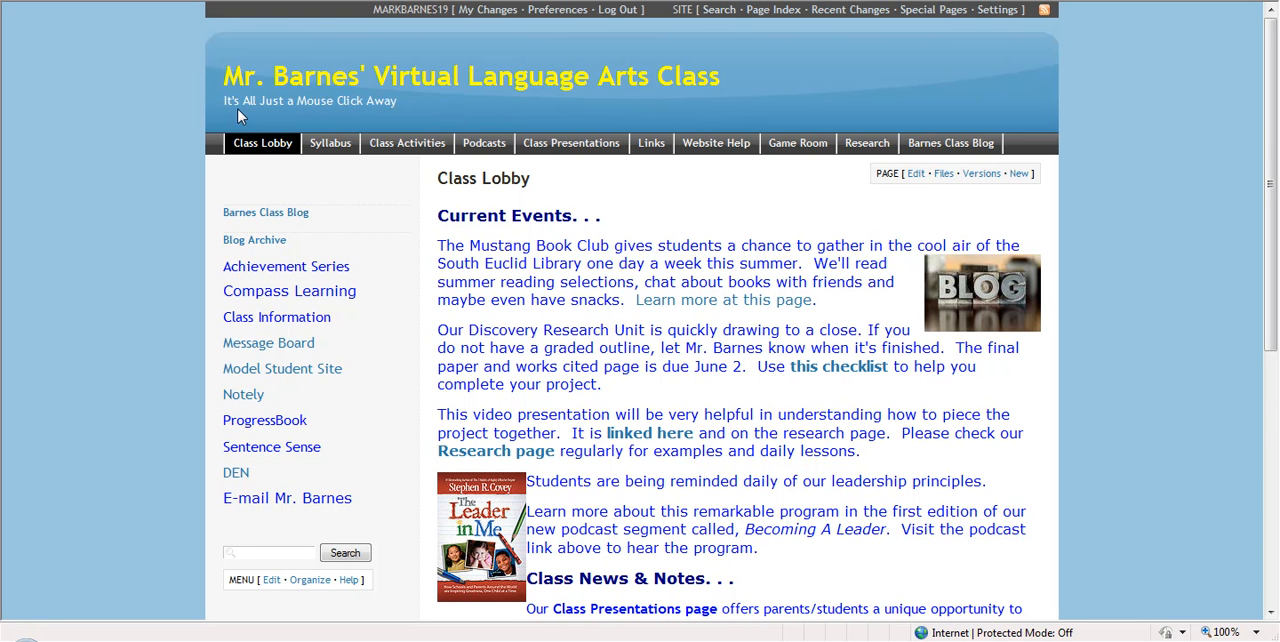
mouse_move(426, 177)
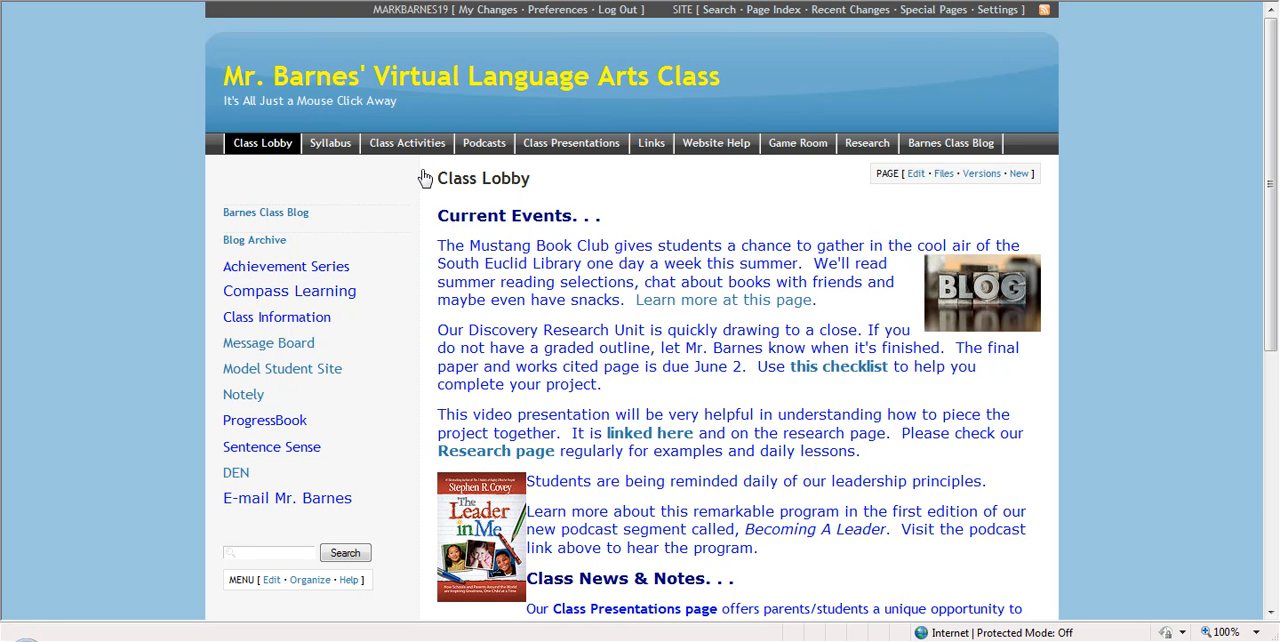
mouse_move(519, 300)
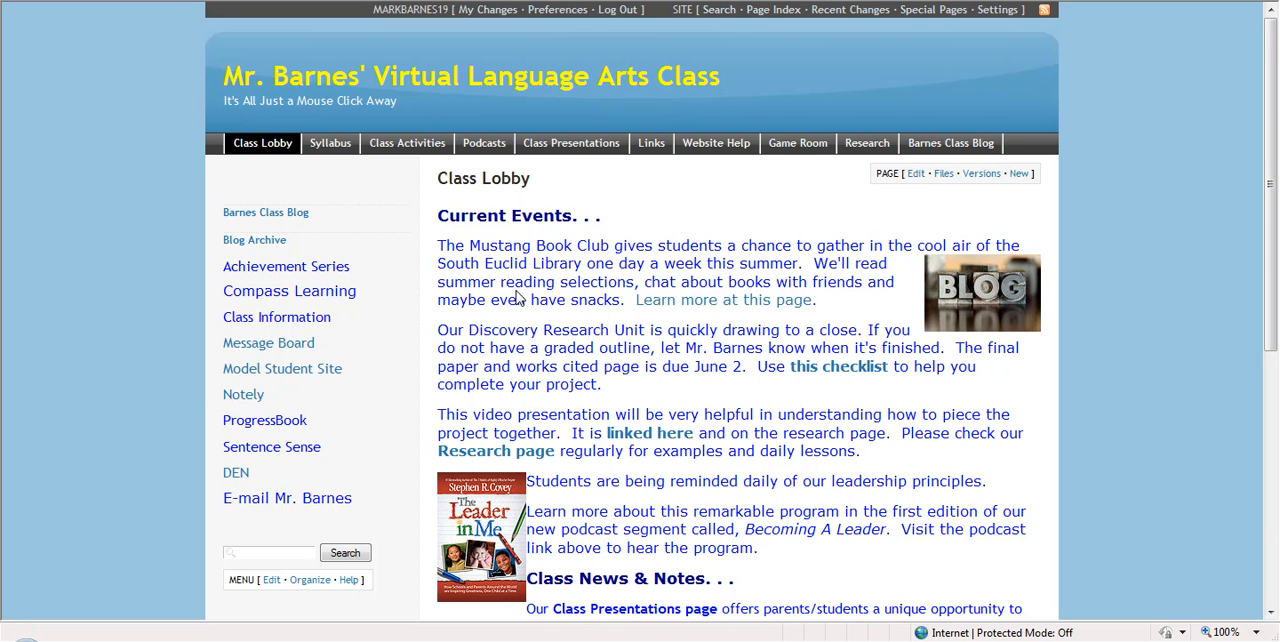
mouse_move(524, 282)
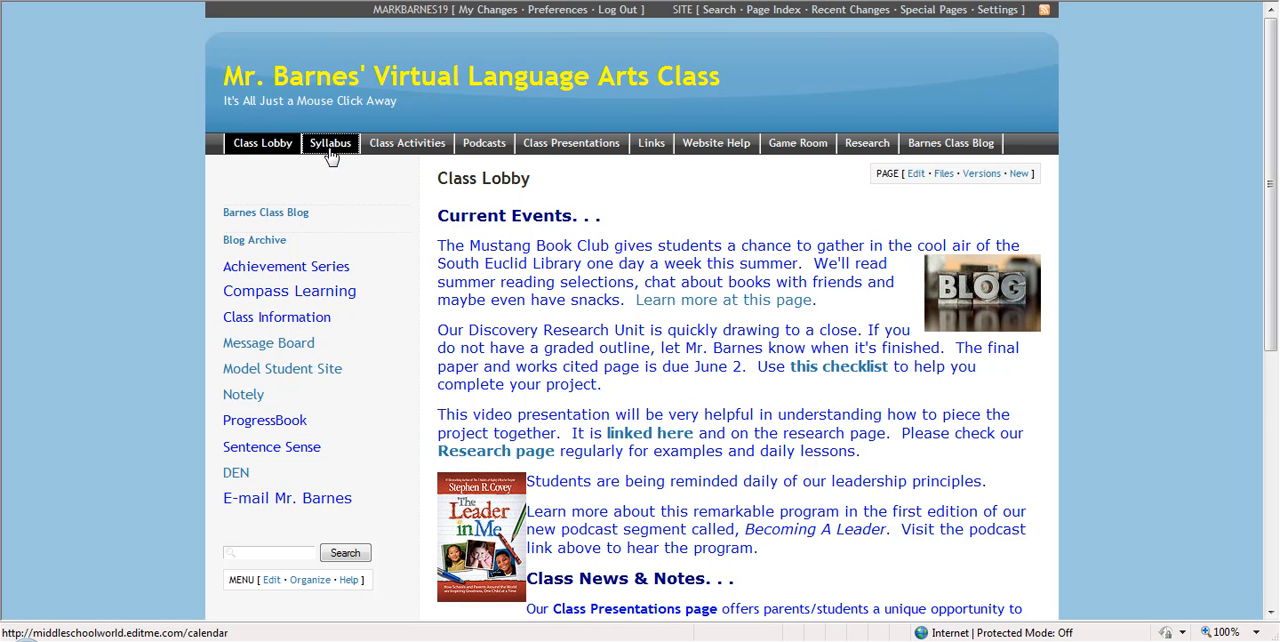
Show the May 2009 syllabus calendar with the Monday, May 11 Research Day 10 details.
left_click(330, 142)
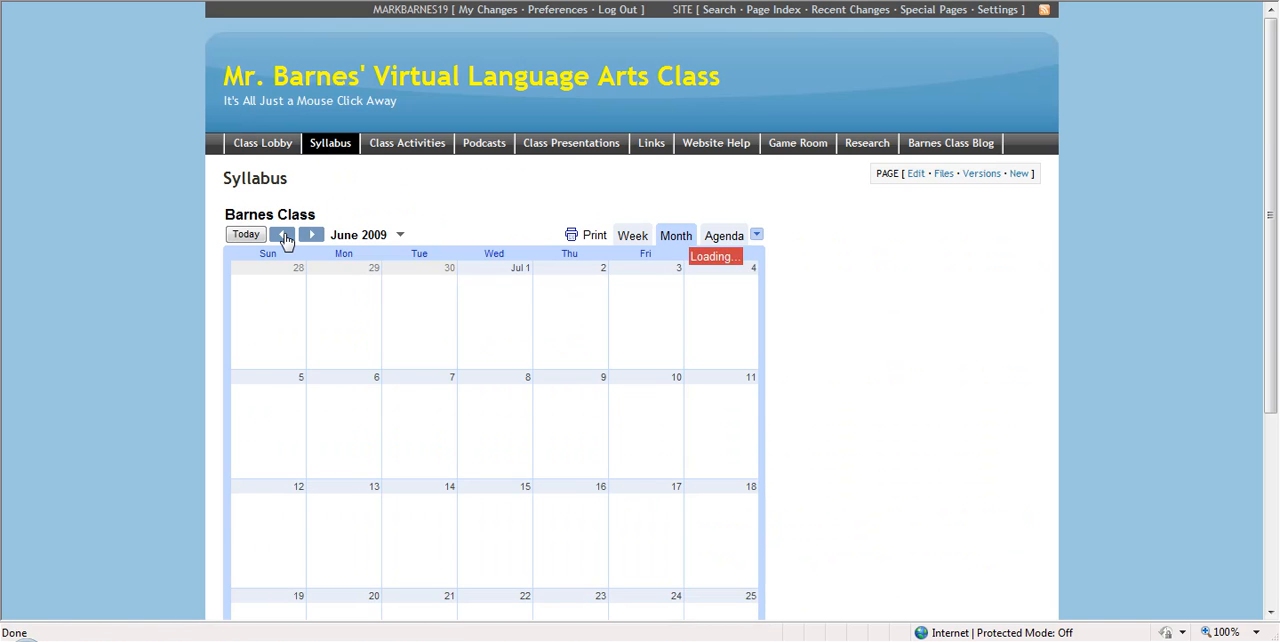
left_click(283, 234)
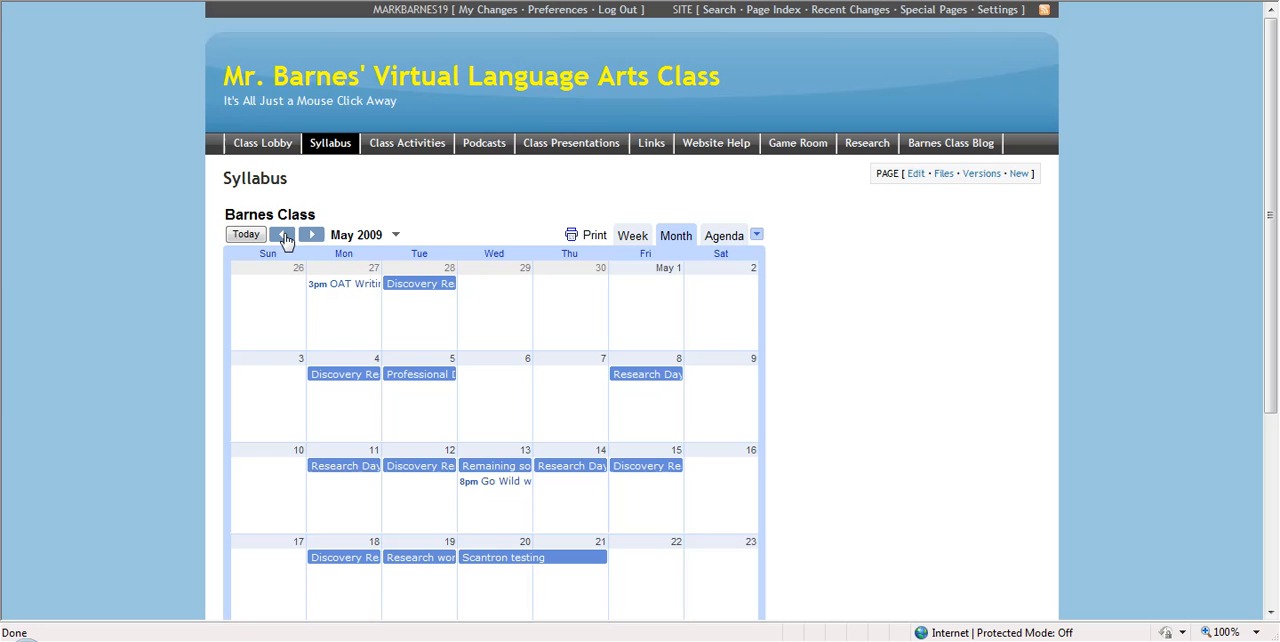
mouse_move(323, 470)
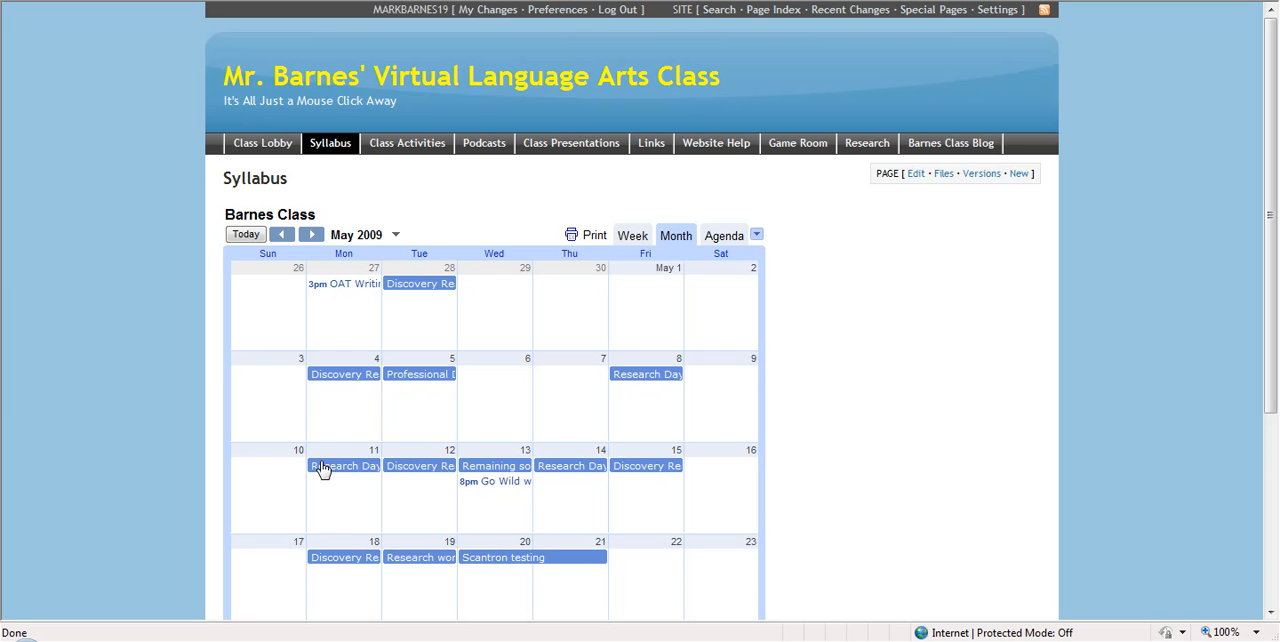
mouse_move(369, 477)
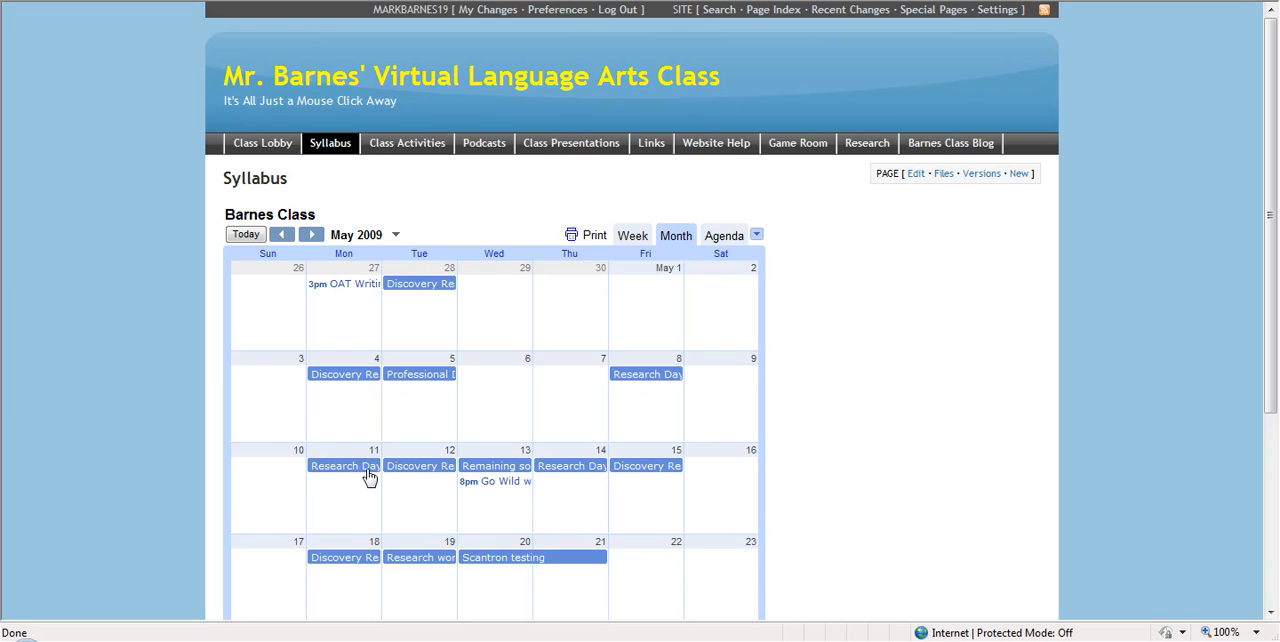
mouse_move(356, 472)
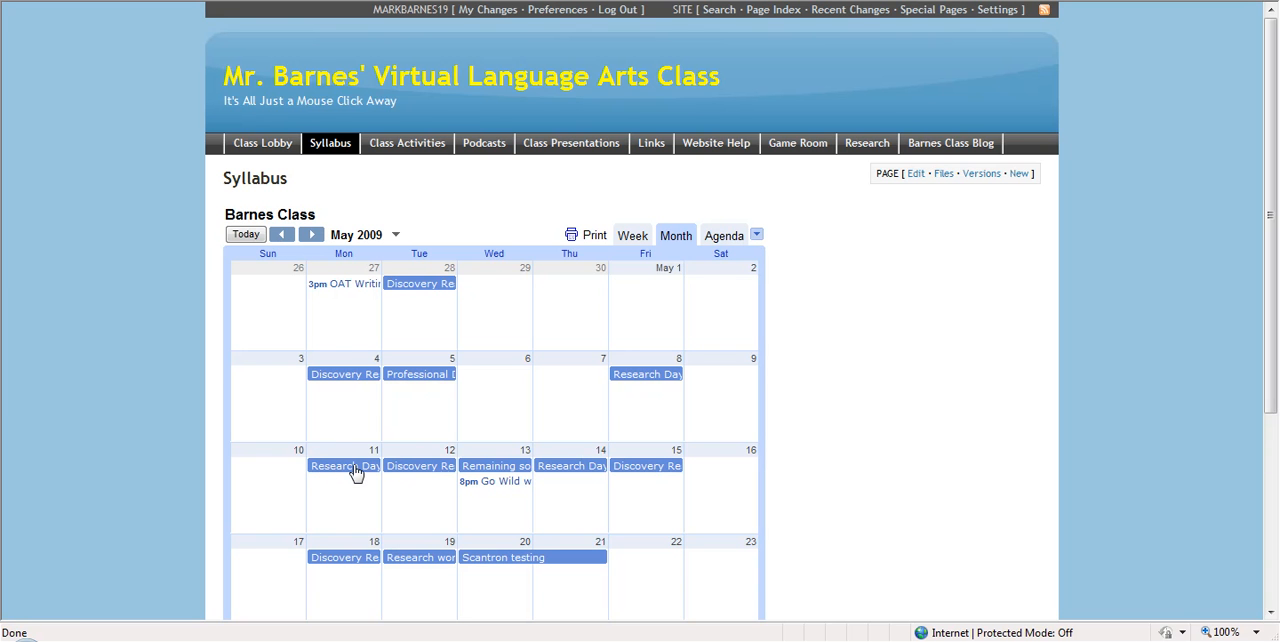
left_click(343, 466)
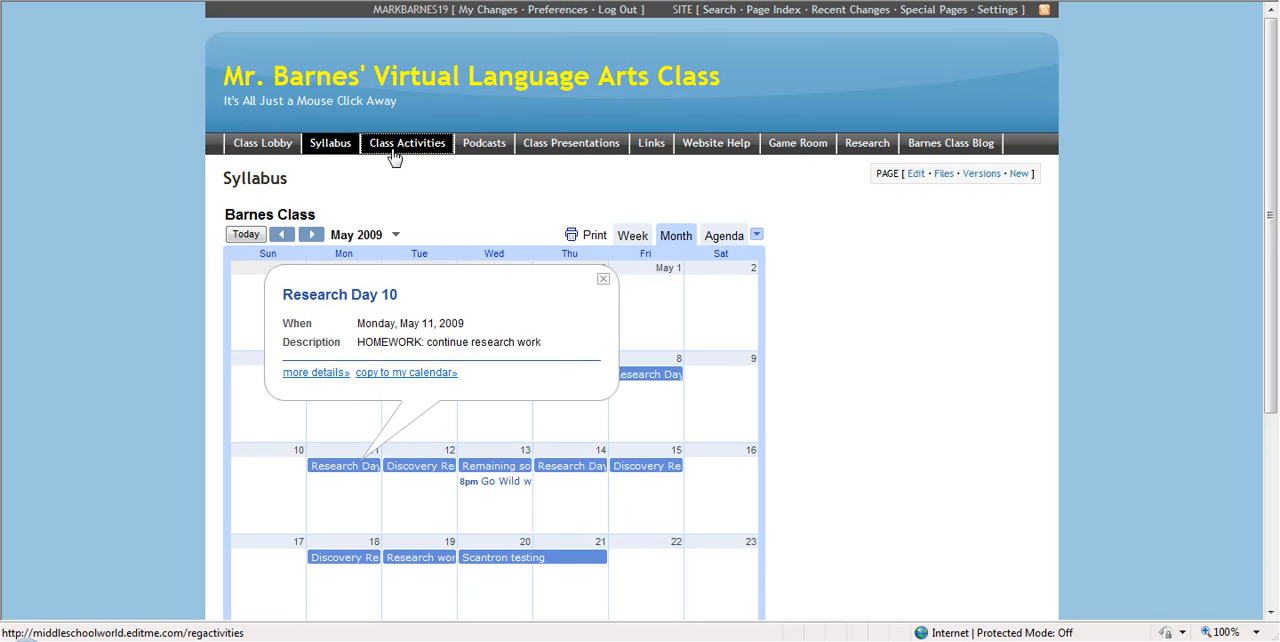
From Class Activities, open the June 8 Year in Review Class Letter assignment.
left_click(406, 142)
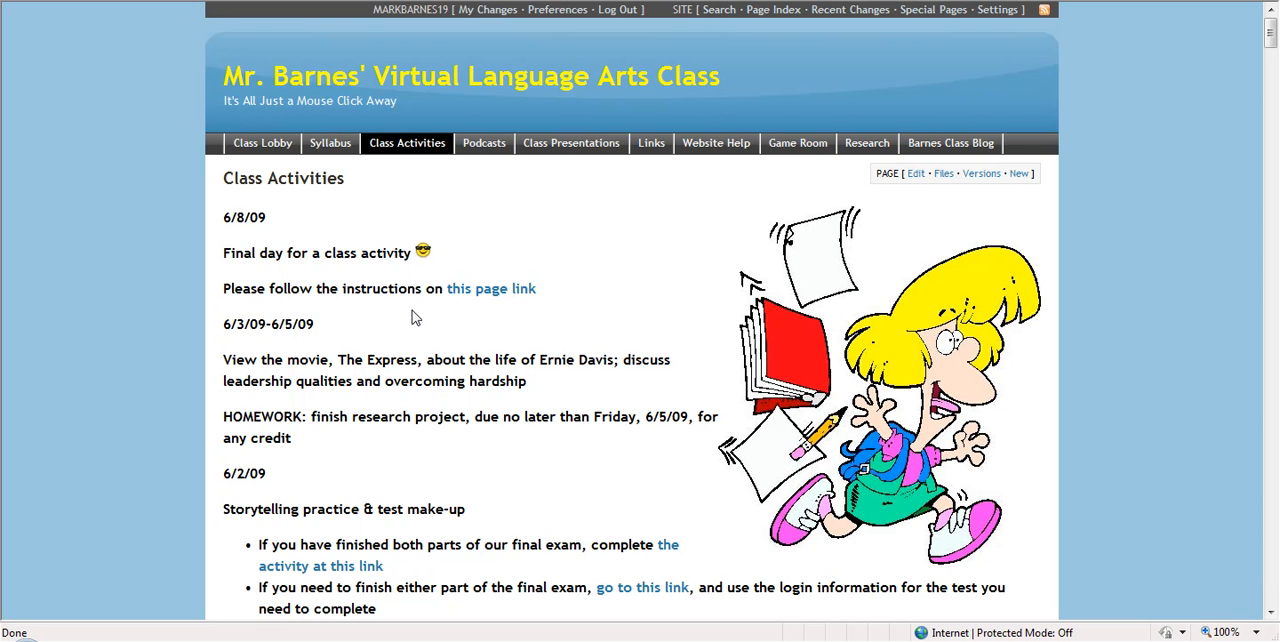
mouse_move(341, 380)
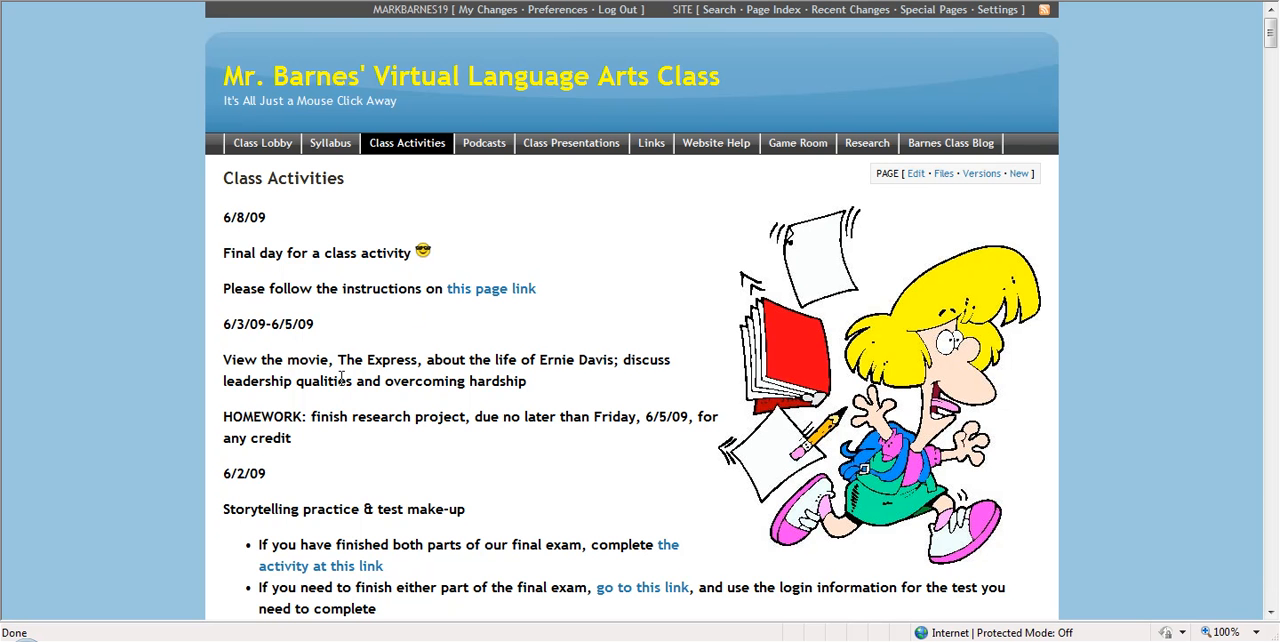
mouse_move(385, 381)
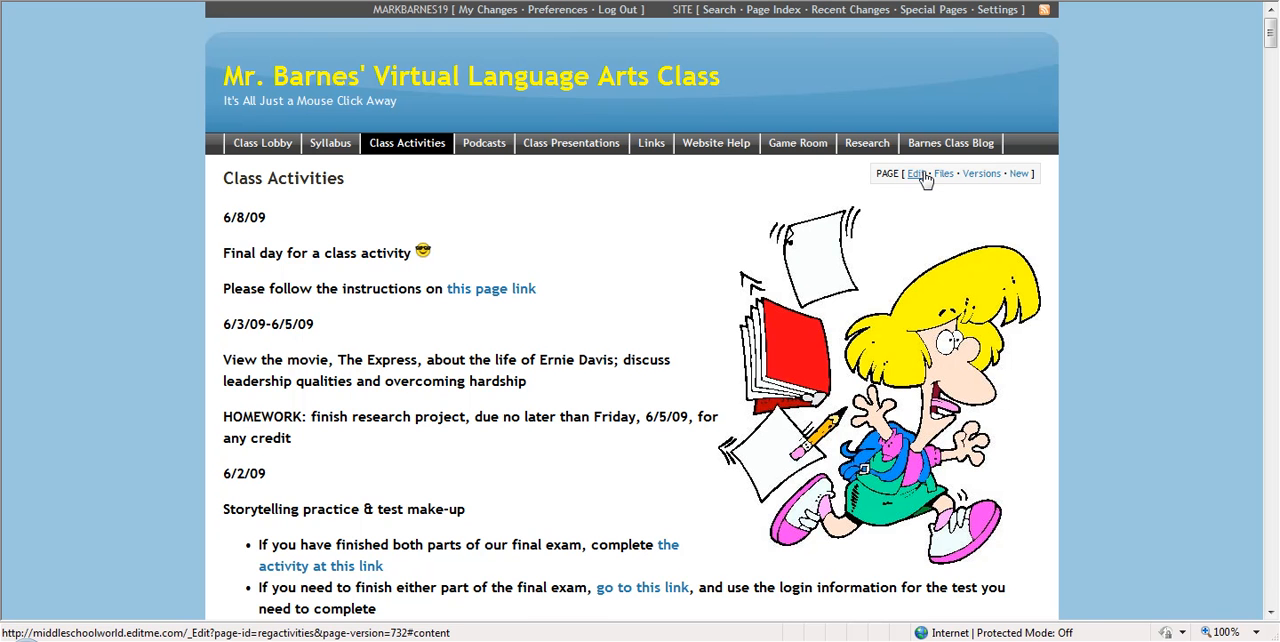
mouse_move(922, 181)
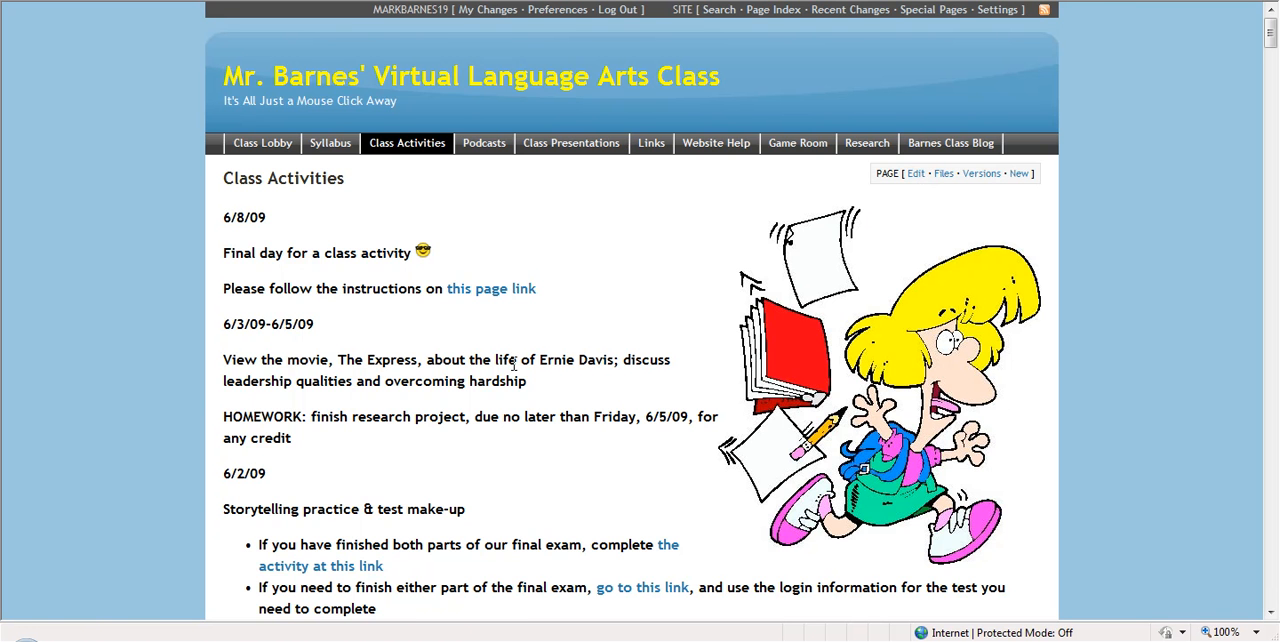
mouse_move(445, 425)
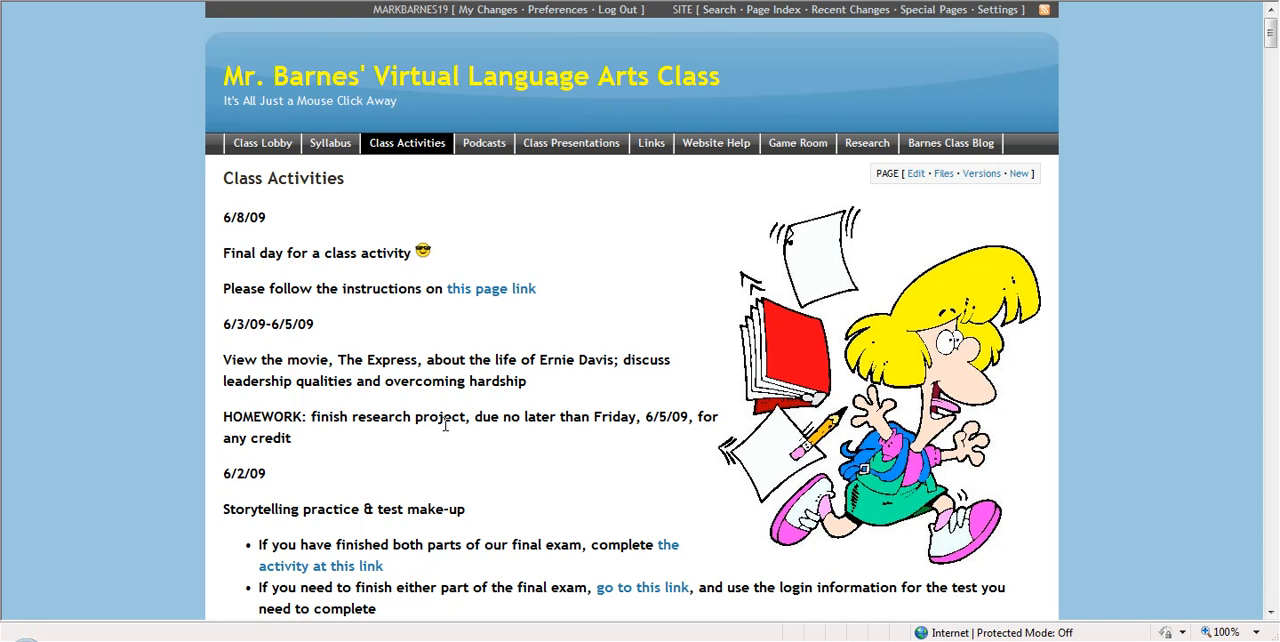
mouse_move(394, 256)
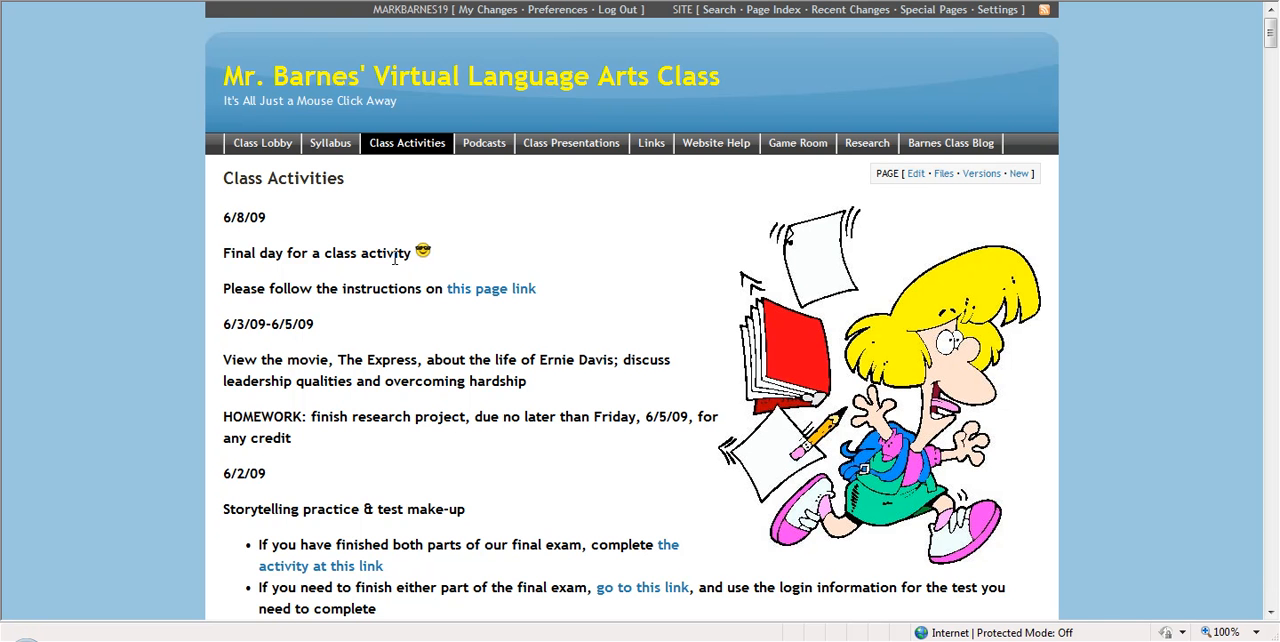
mouse_move(466, 345)
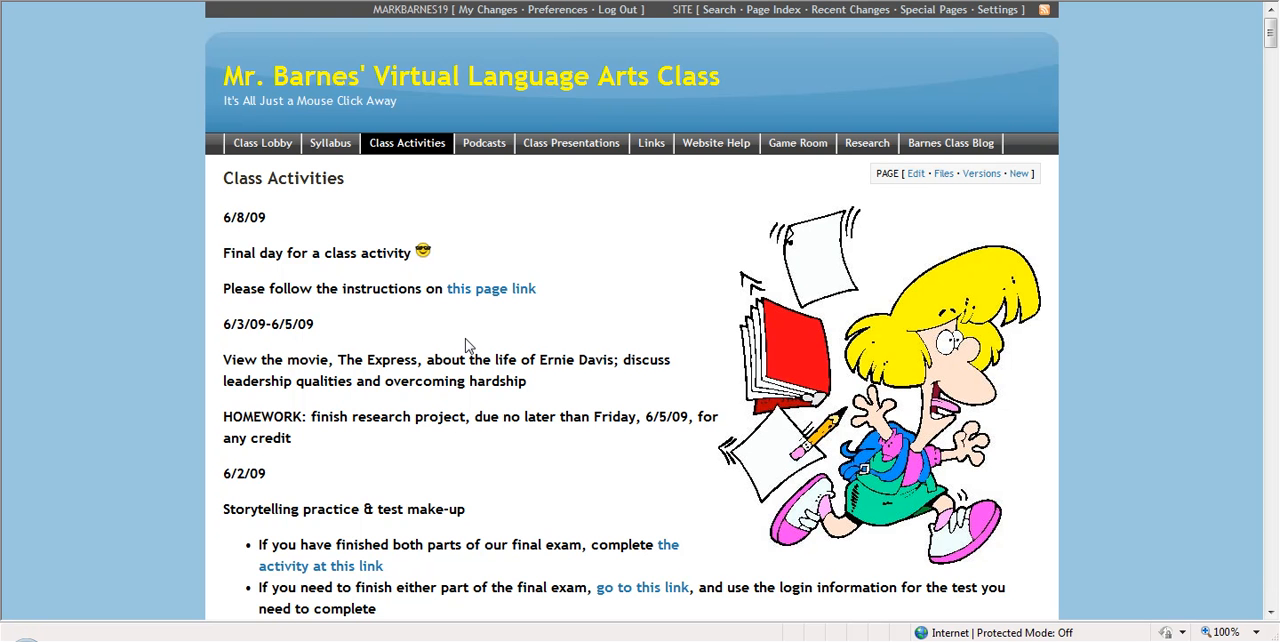
mouse_move(489, 322)
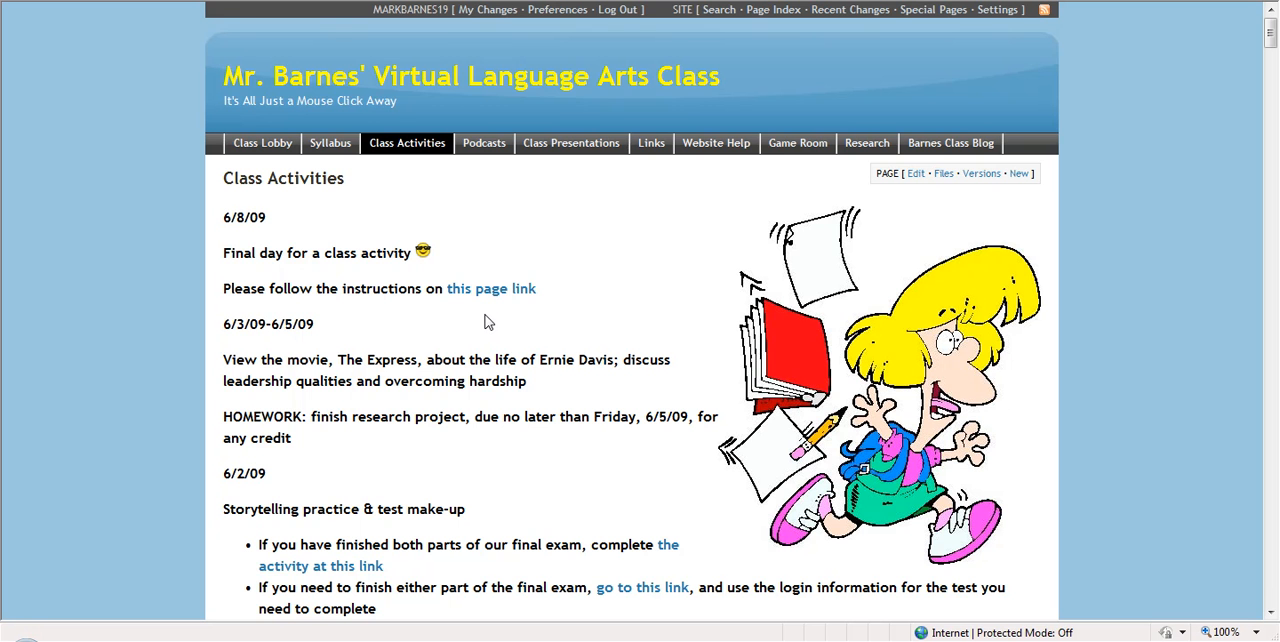
mouse_move(489, 313)
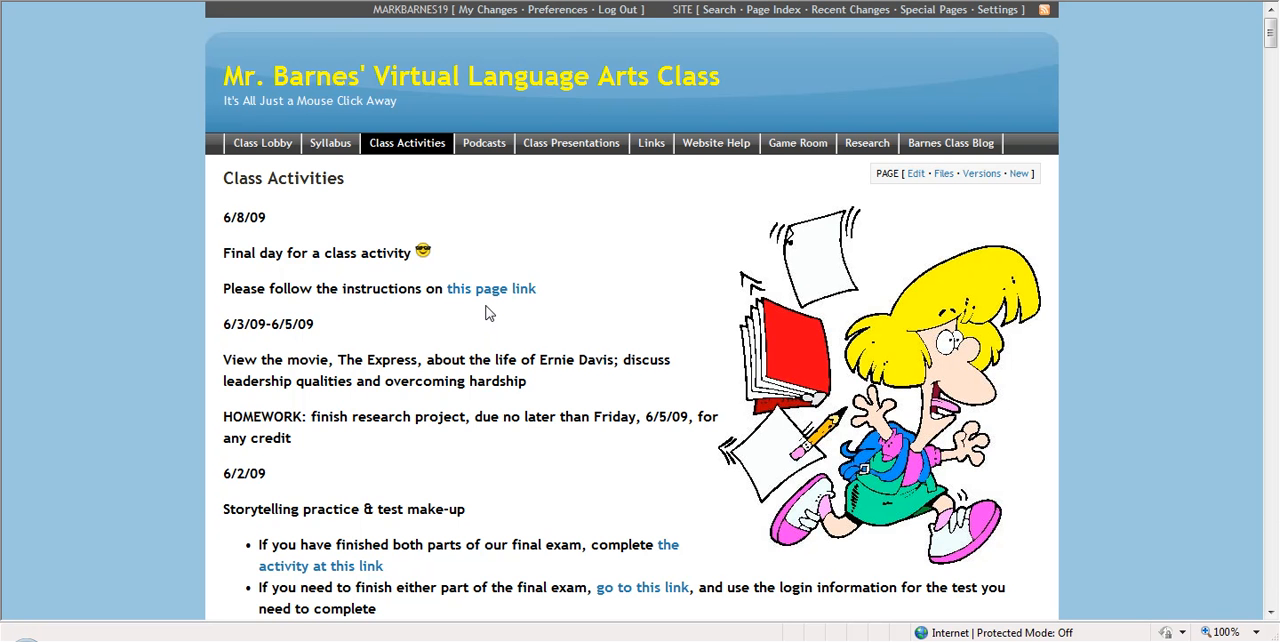
mouse_move(488, 298)
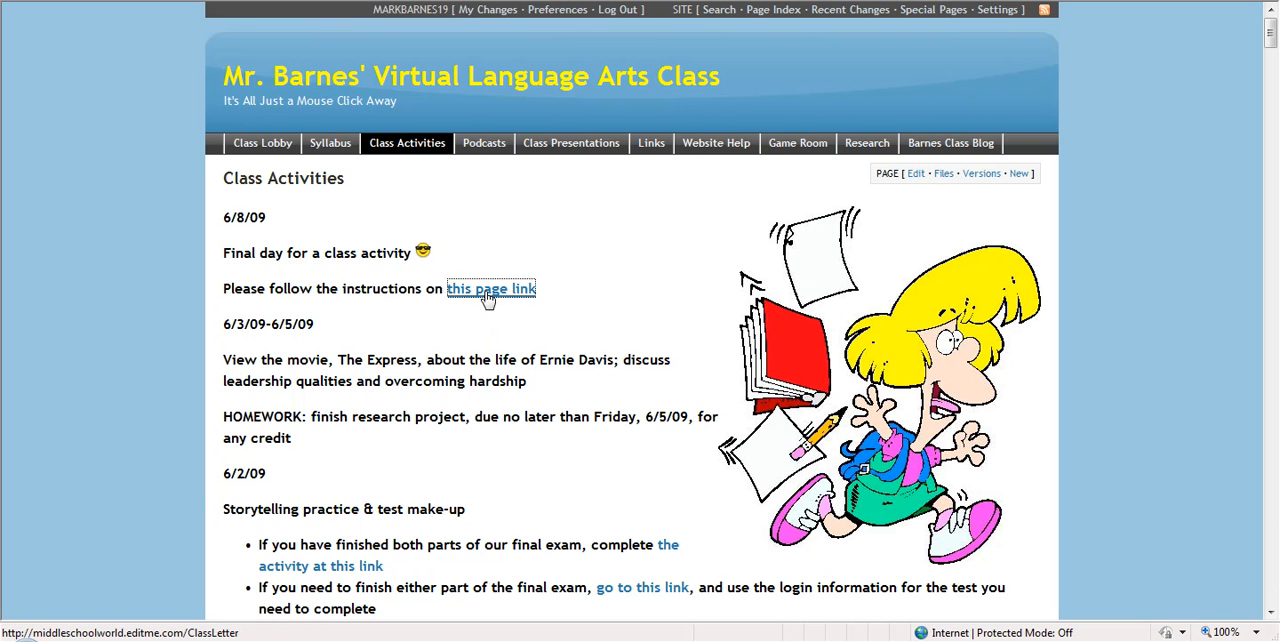
left_click(491, 288)
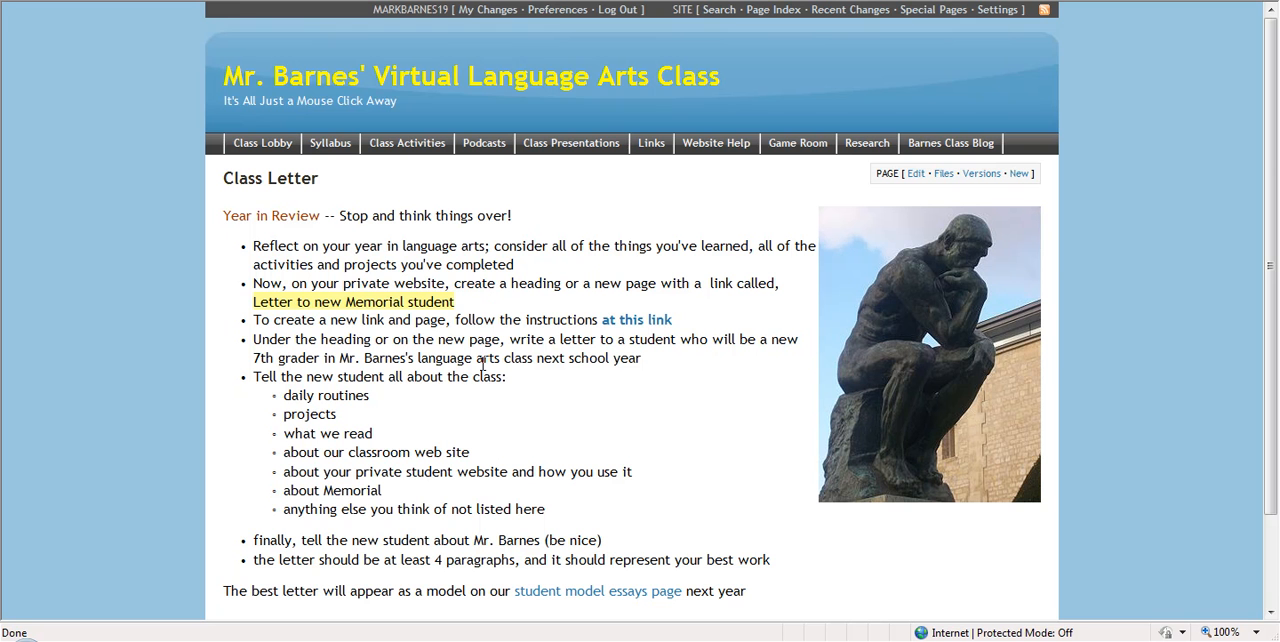
mouse_move(940, 364)
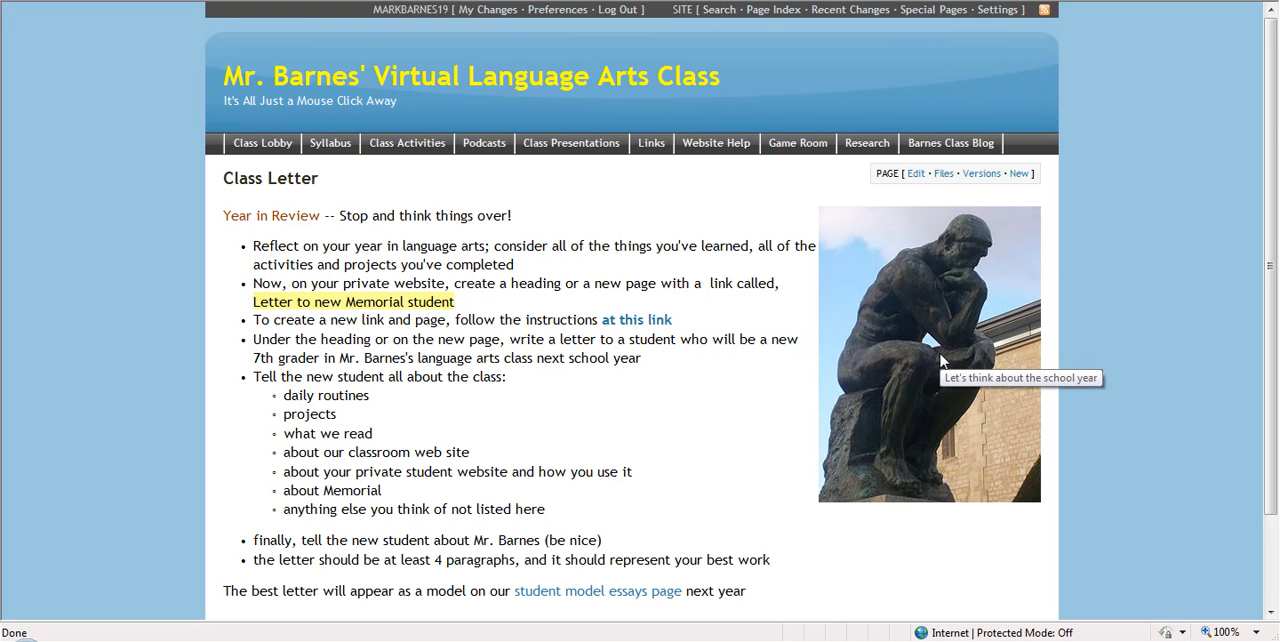
mouse_move(767, 36)
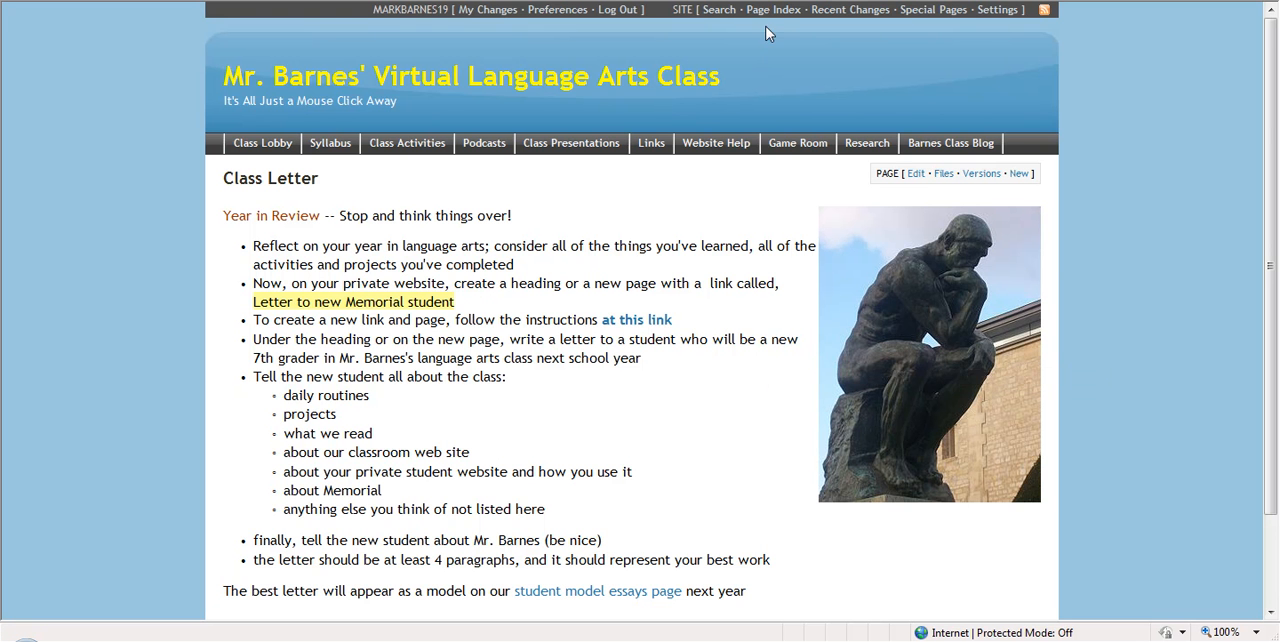
left_click(775, 11)
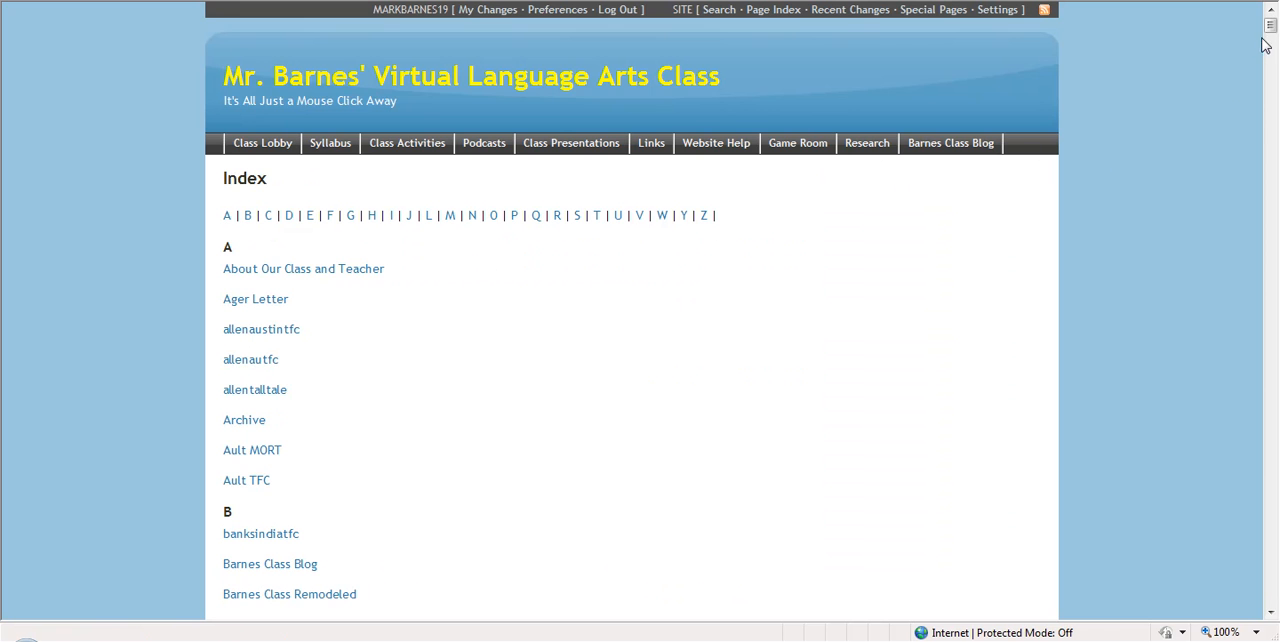
mouse_move(487, 264)
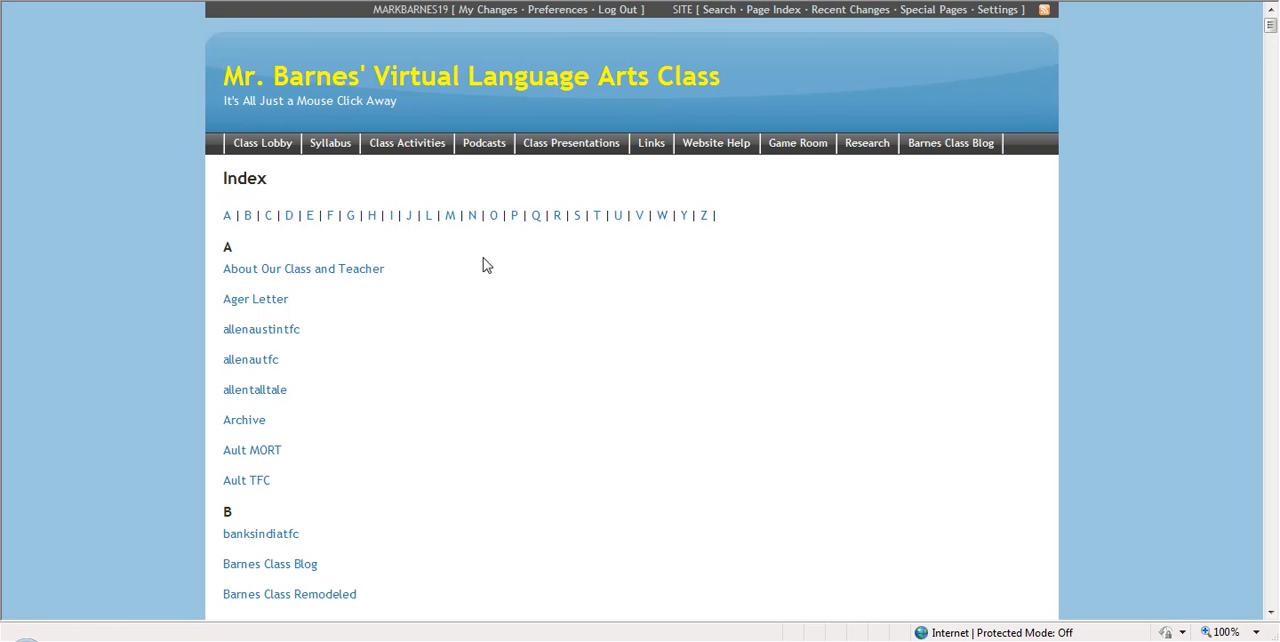
mouse_move(459, 262)
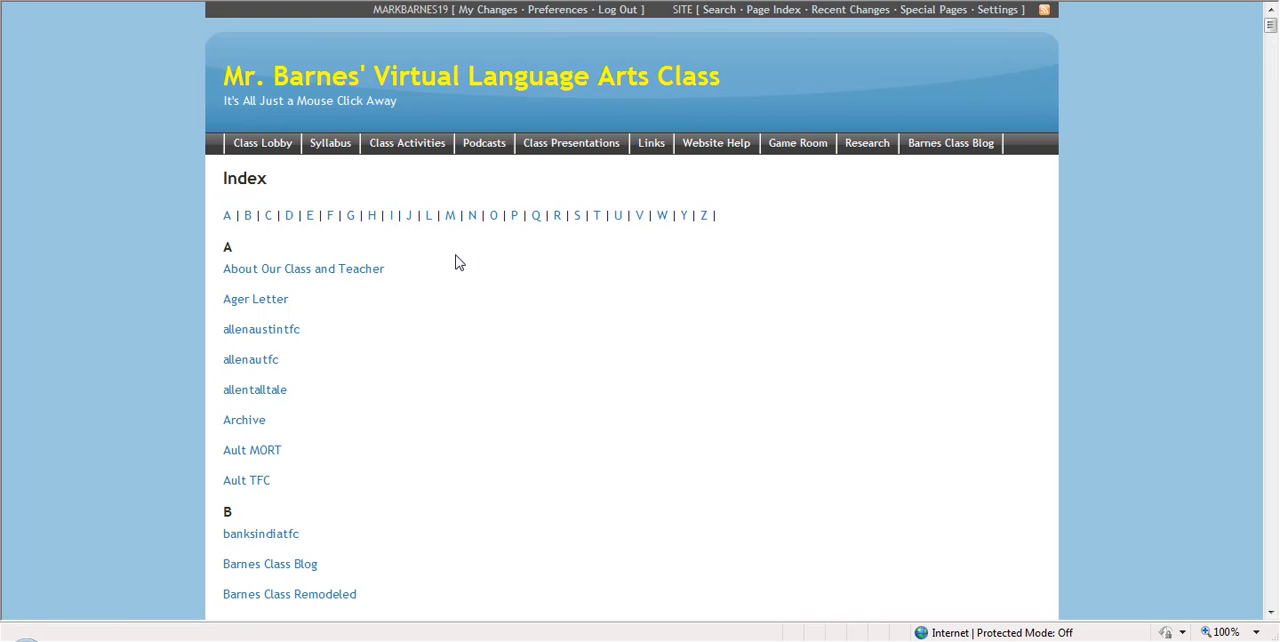
scroll("down", 3)
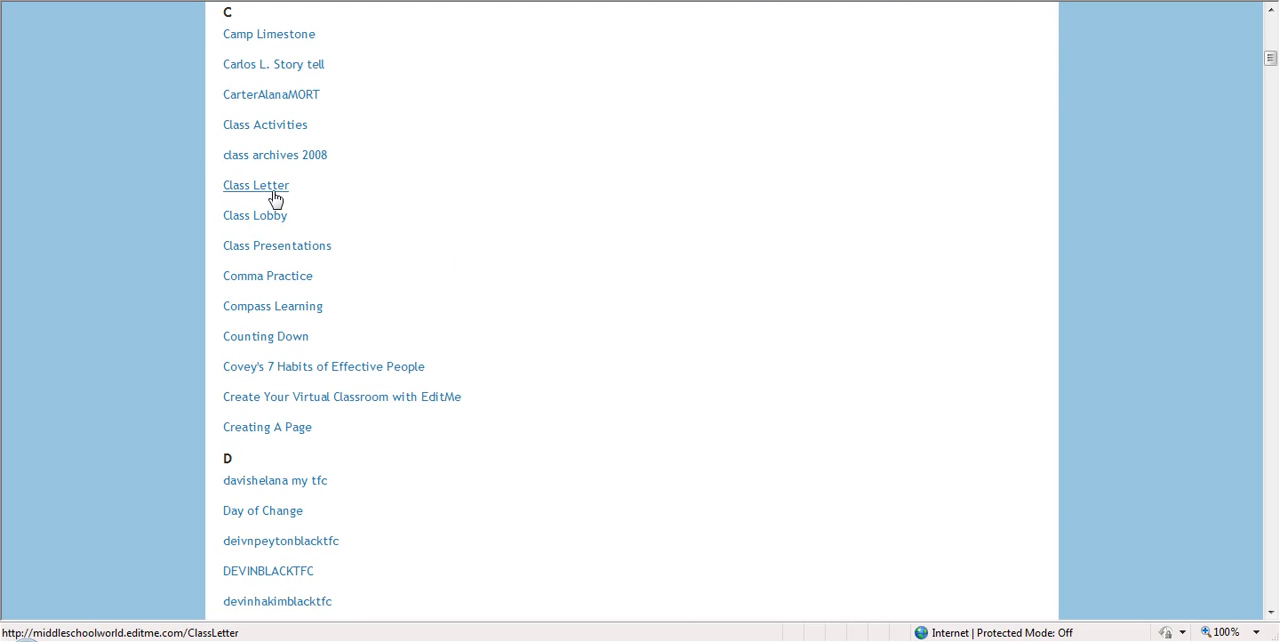
left_click(255, 185)
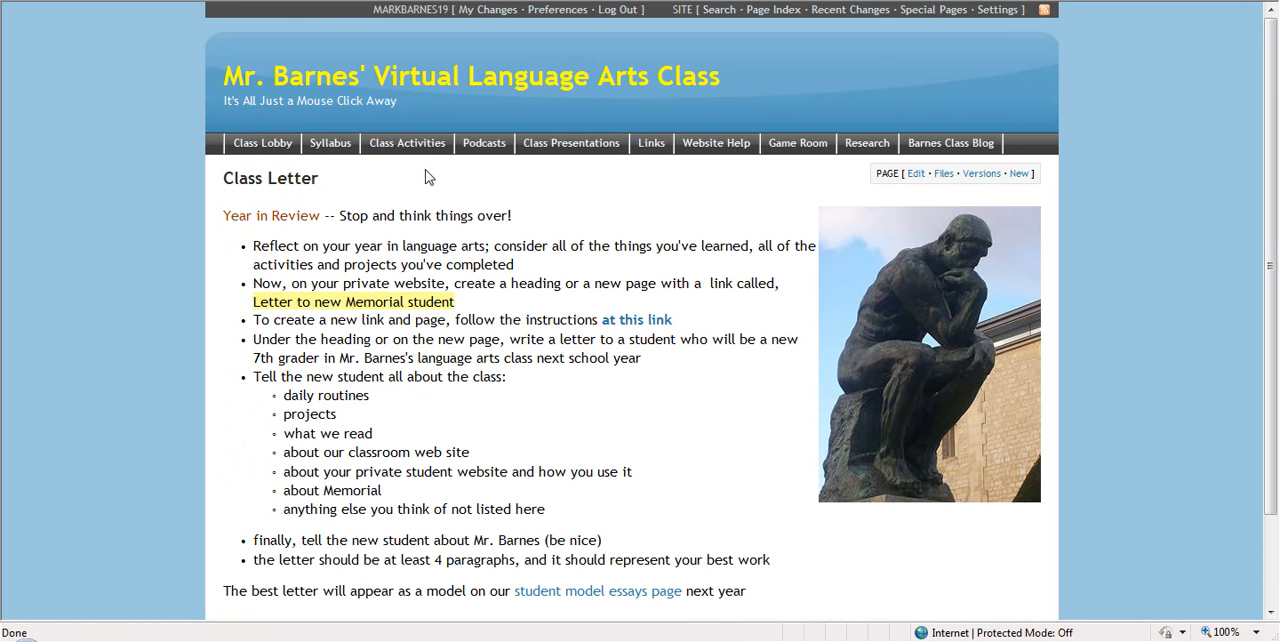
mouse_move(422, 210)
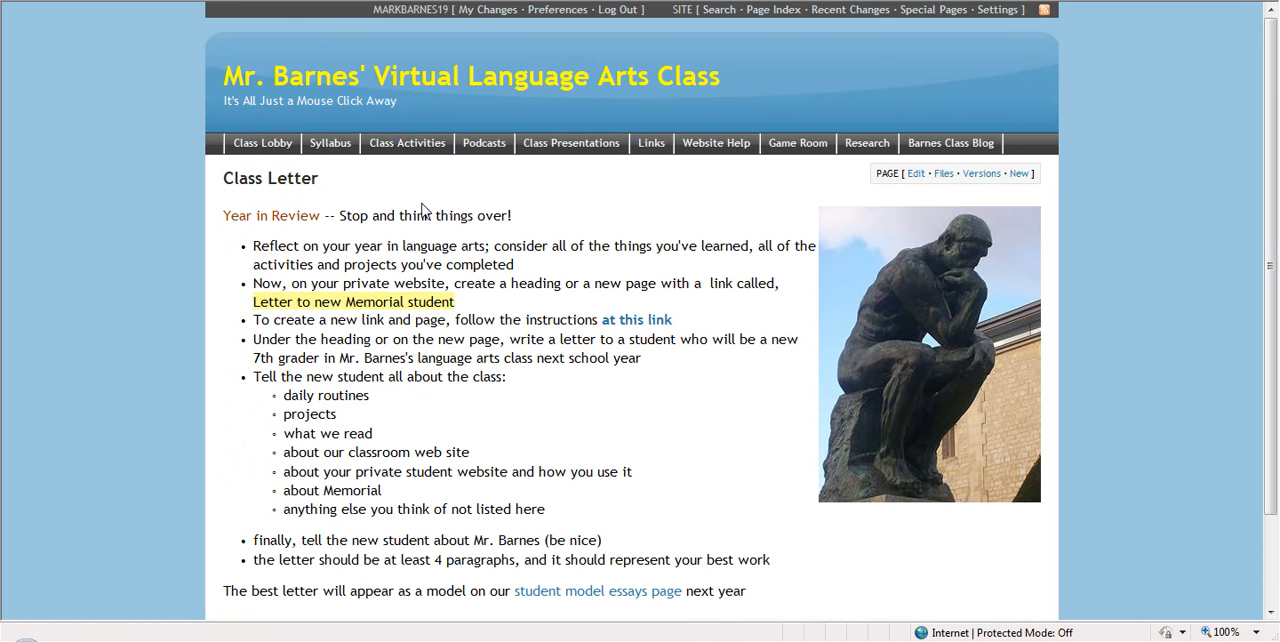
mouse_move(482, 256)
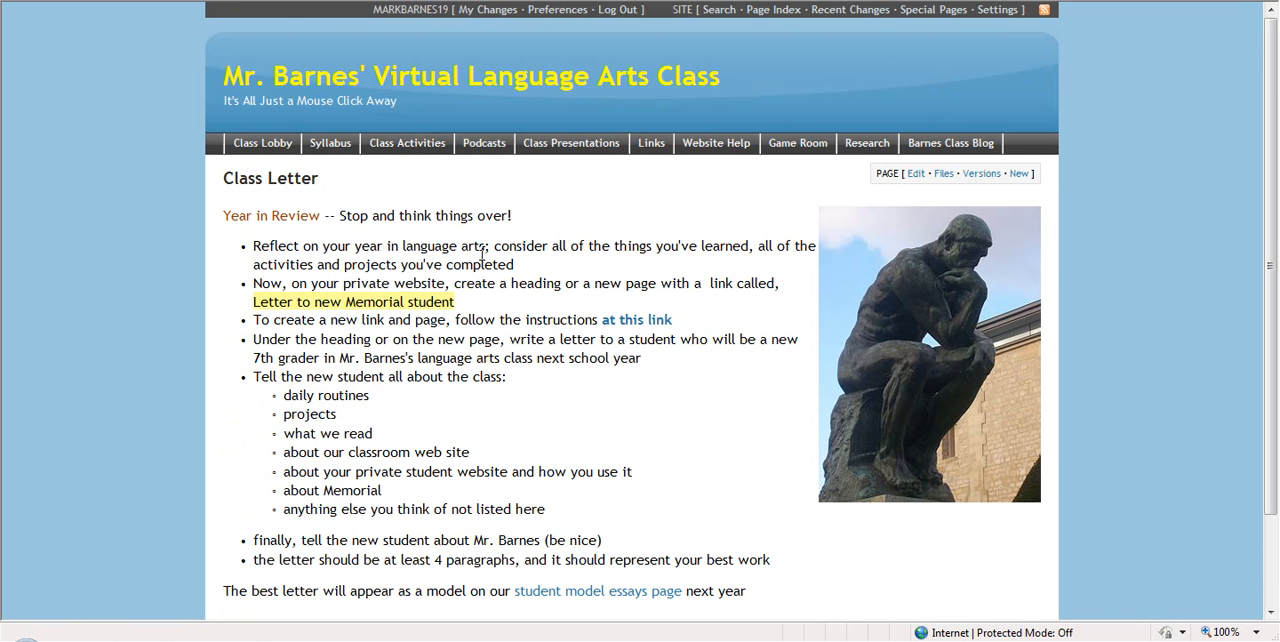
mouse_move(571, 158)
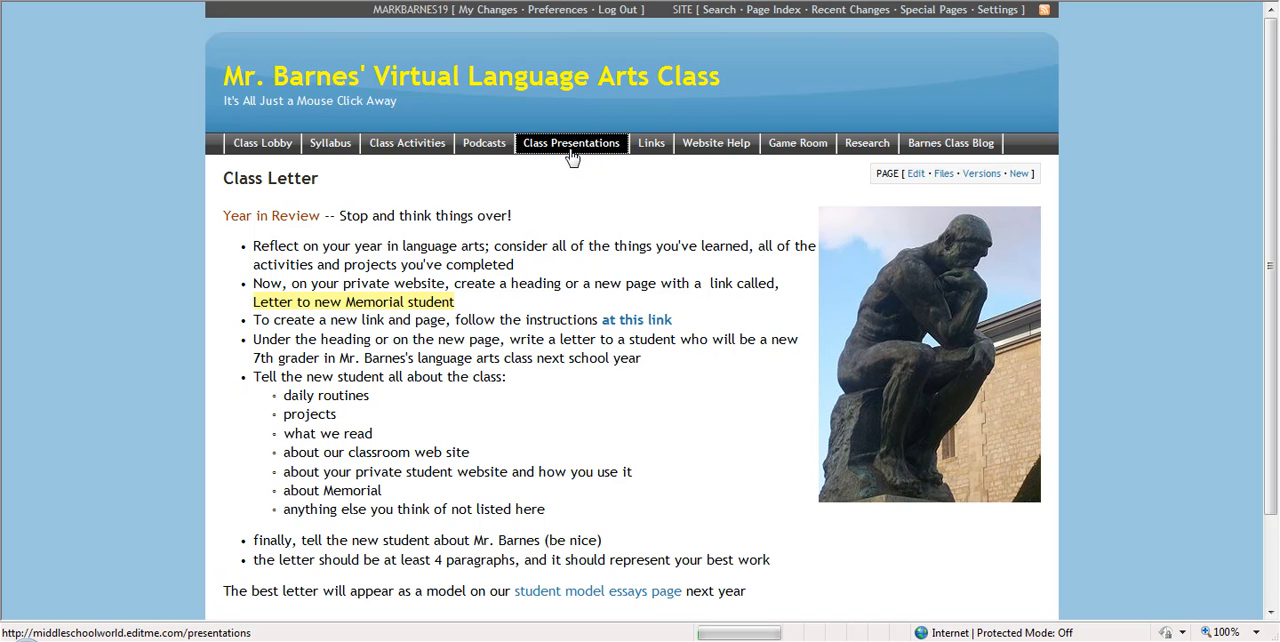
Browse Class Presentations and open the Holiday Project model telephone script link.
left_click(571, 143)
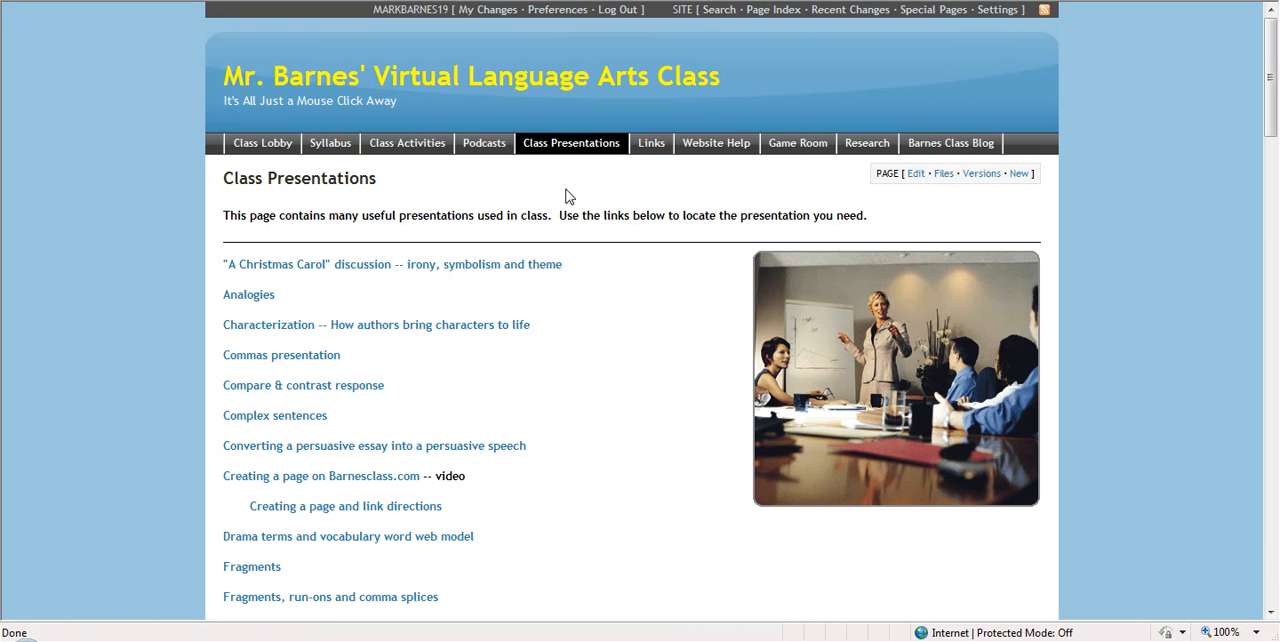
mouse_move(569, 197)
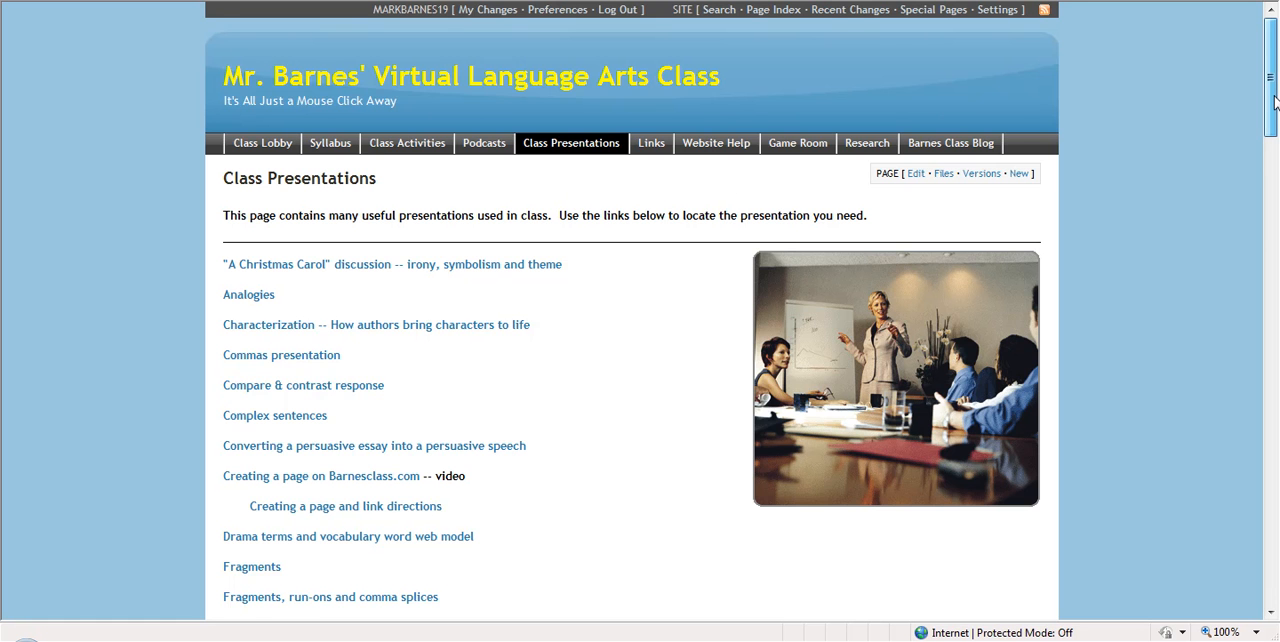
scroll("down", 3)
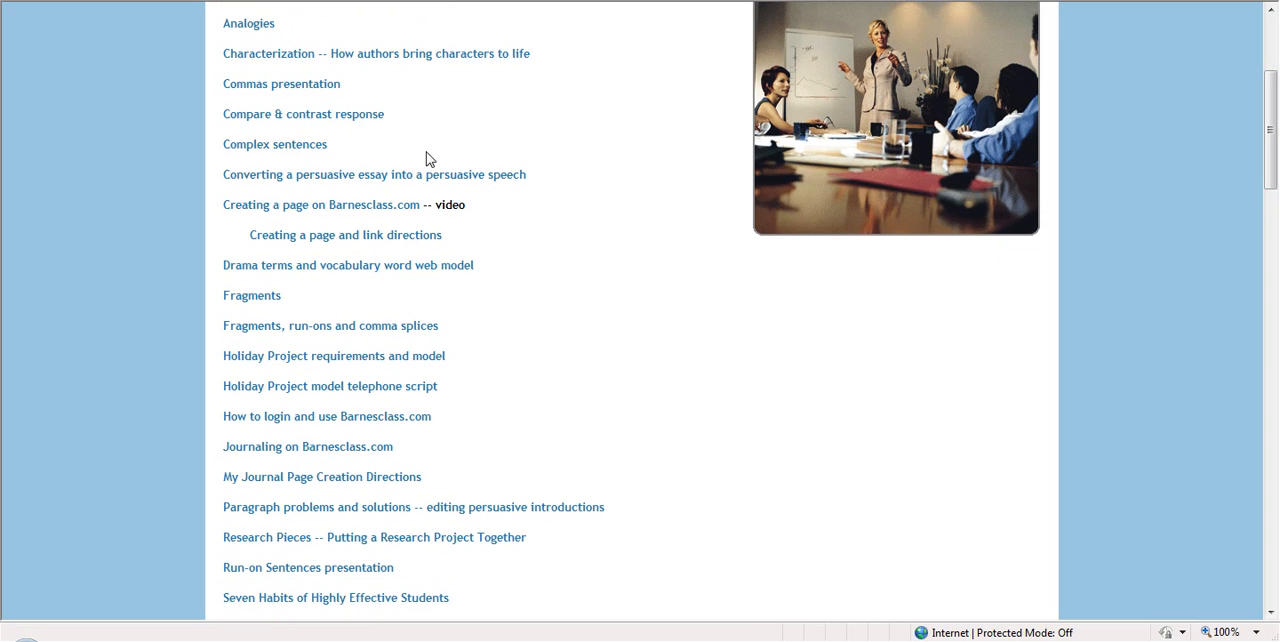
mouse_move(218, 264)
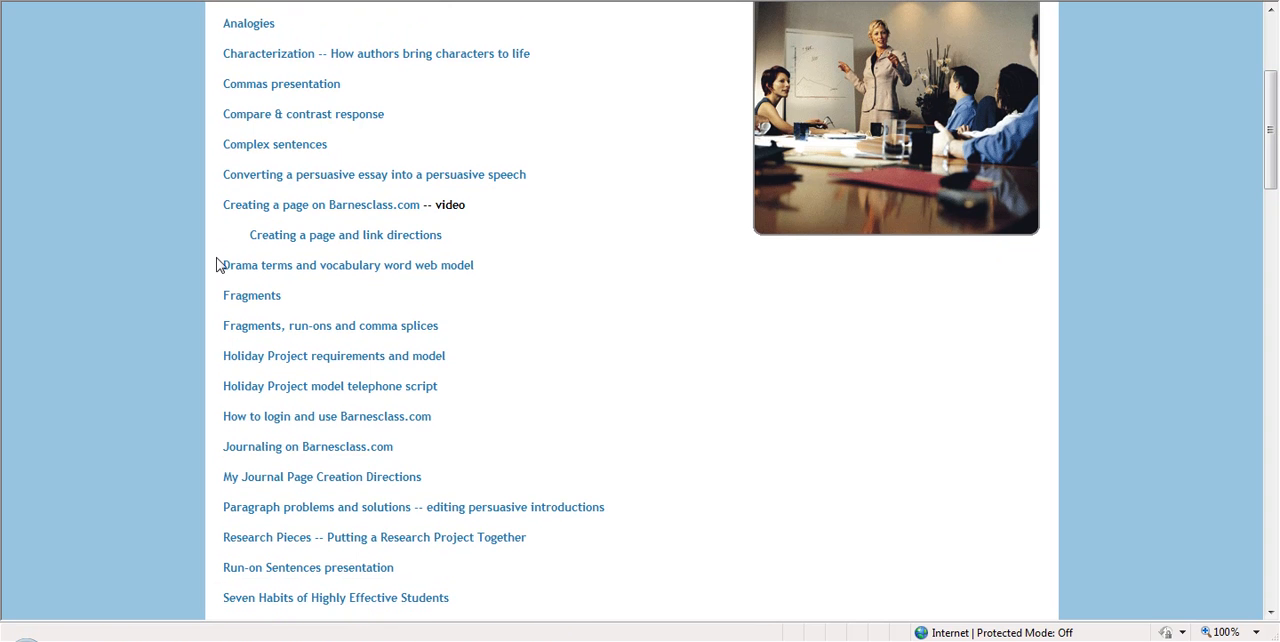
mouse_move(495, 299)
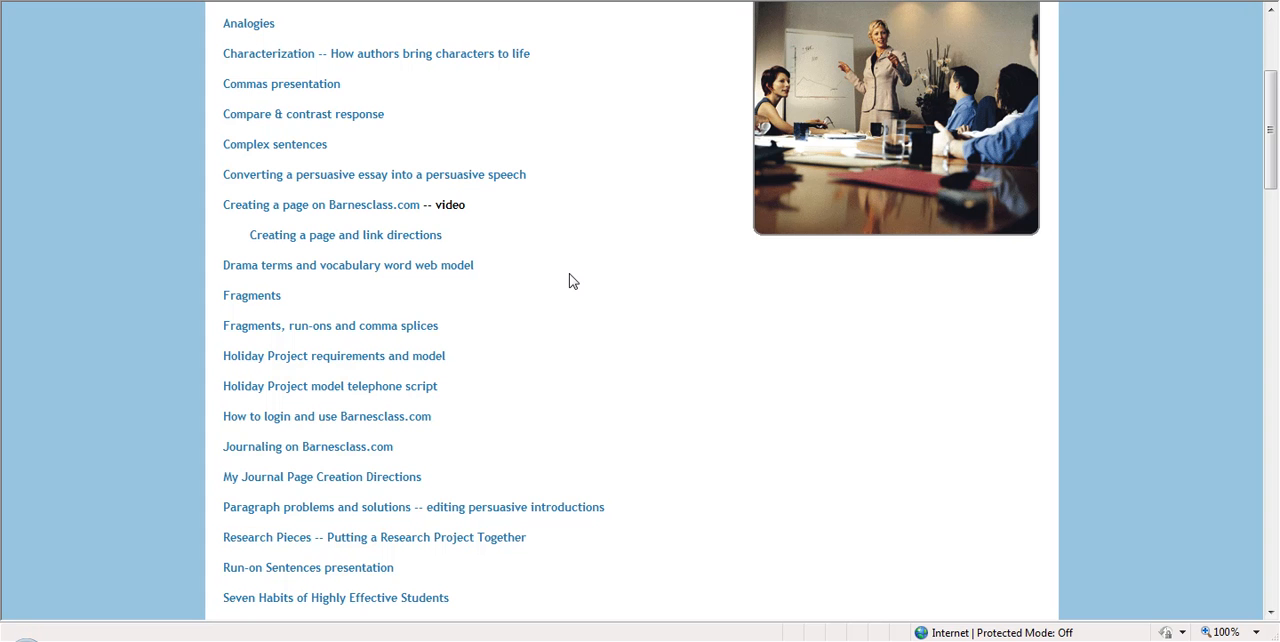
mouse_move(527, 367)
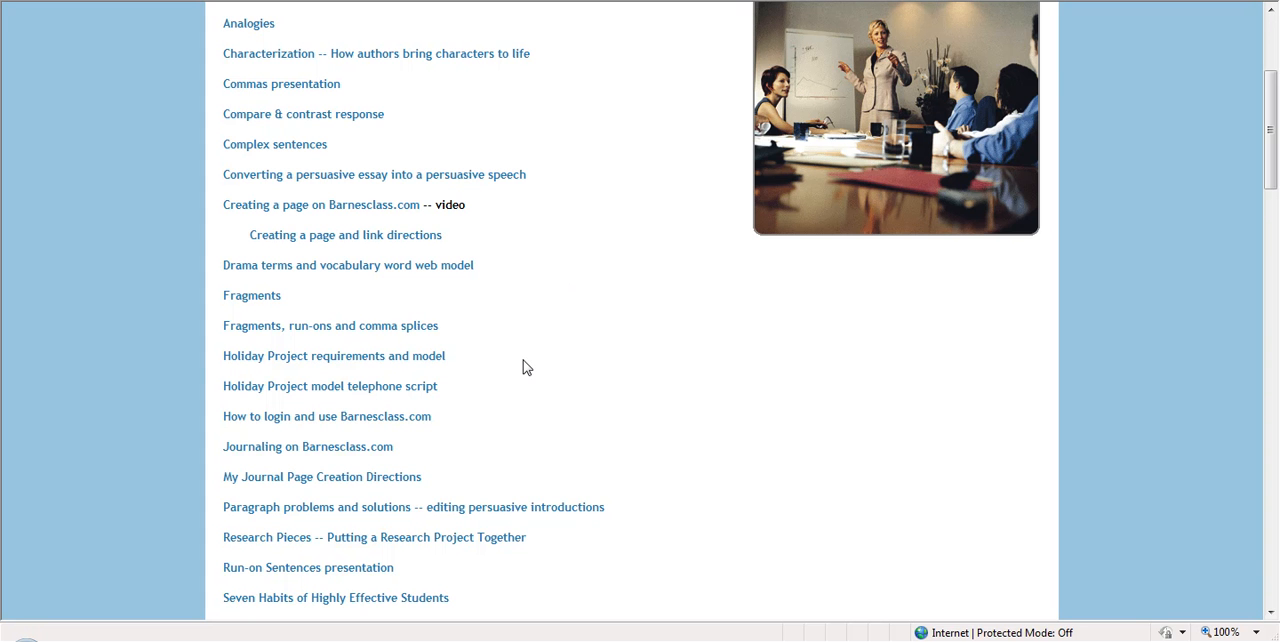
mouse_move(352, 390)
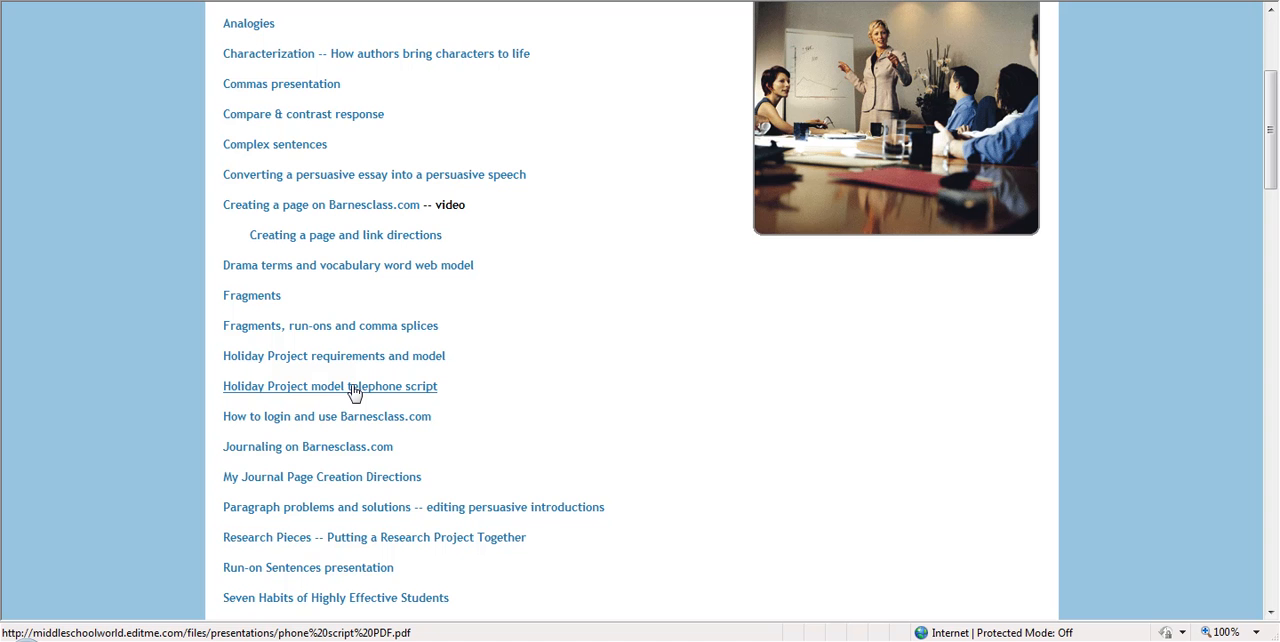
left_click(330, 386)
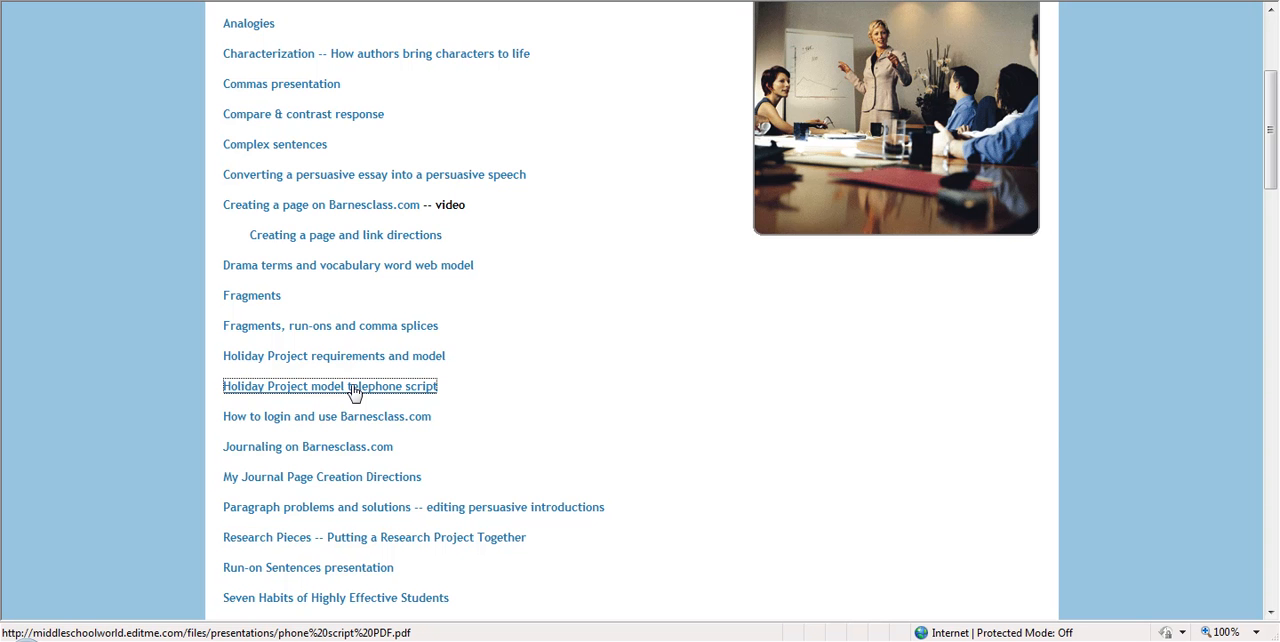
left_click(331, 386)
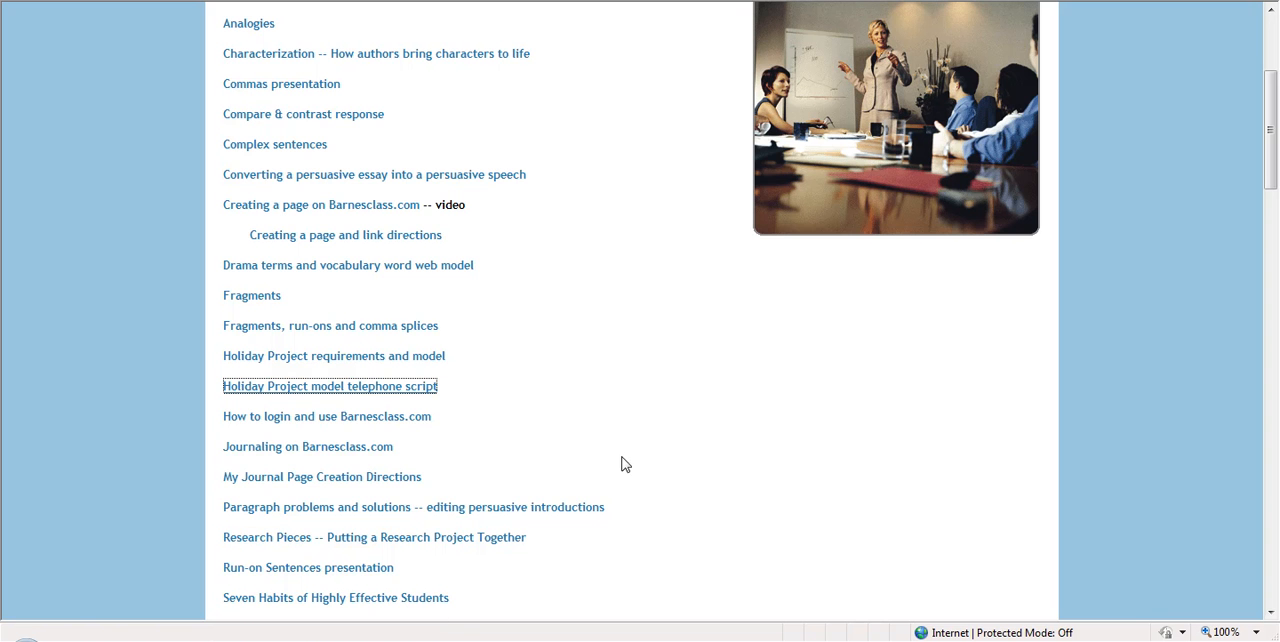
Play the short answer & extended response rules VoiceThread briefly, then pause it.
scroll("down", 3)
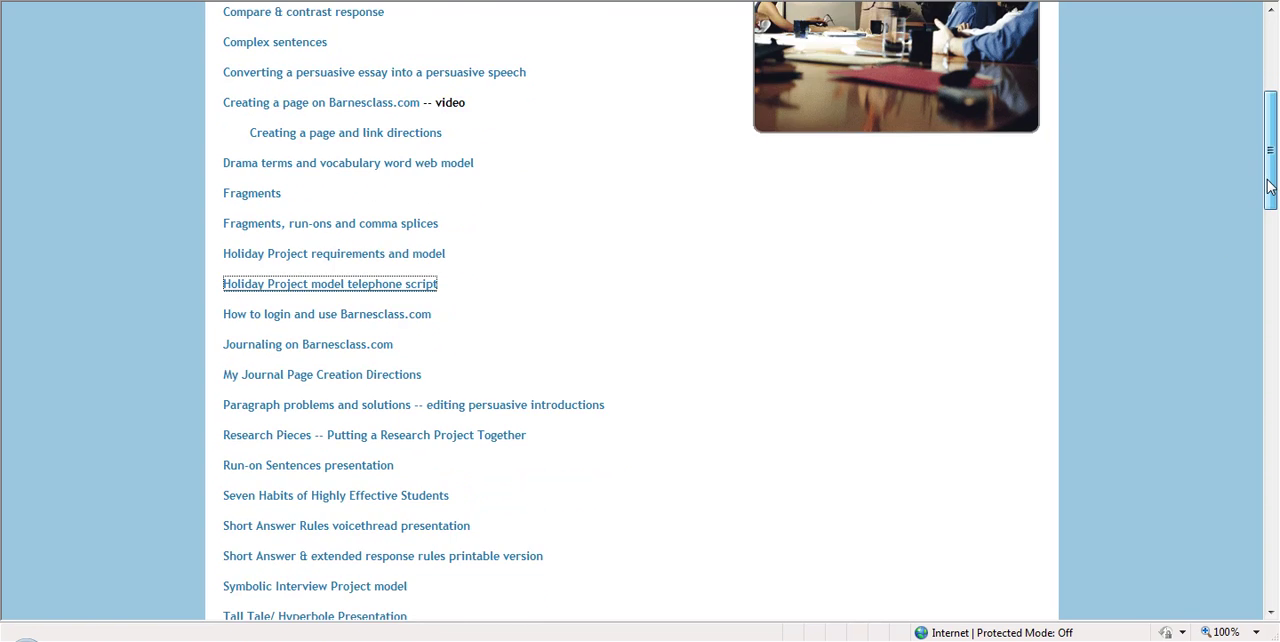
scroll("down", 3)
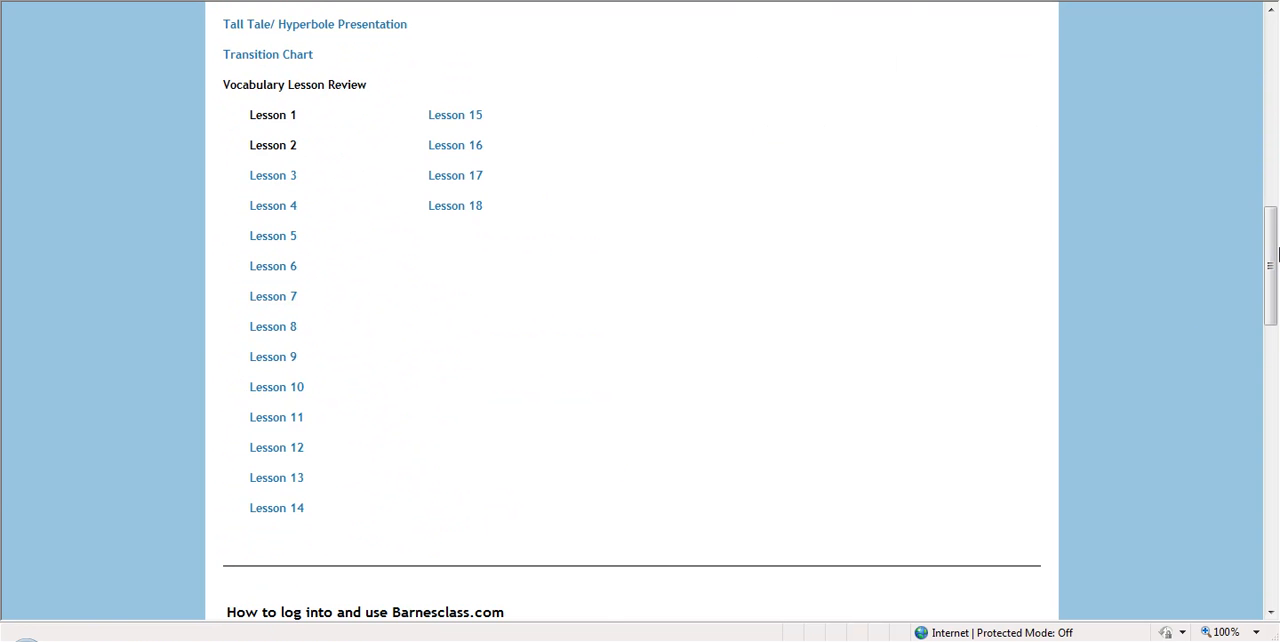
scroll("down", 3)
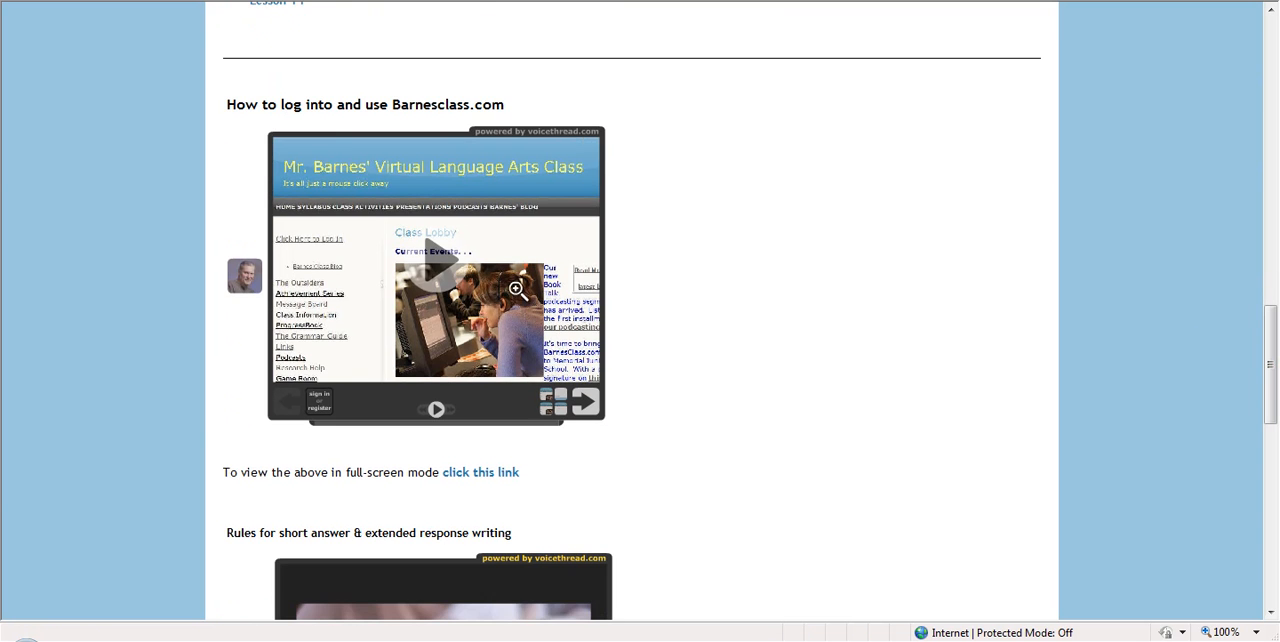
scroll("down", 3)
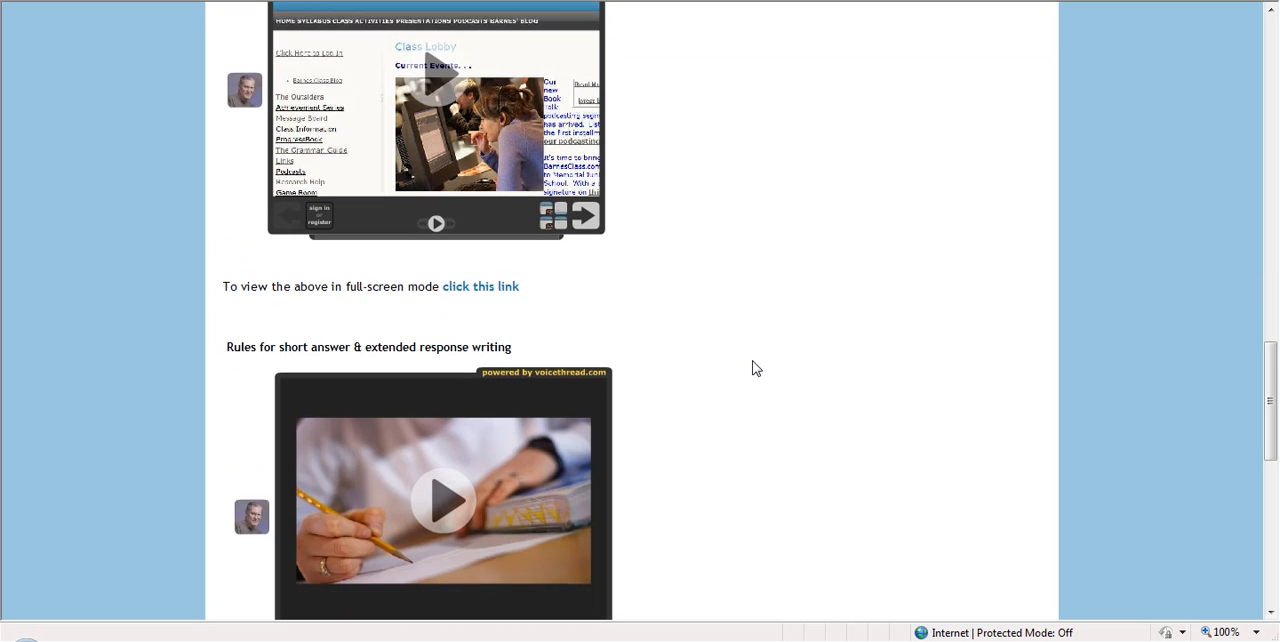
scroll("down", 3)
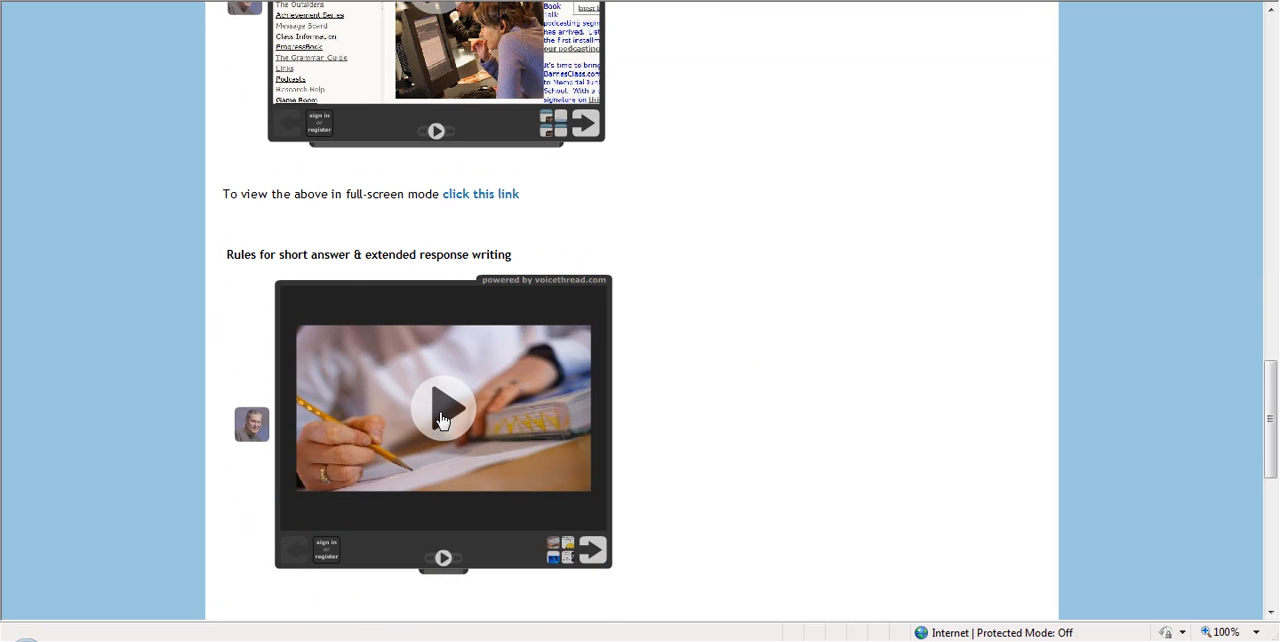
left_click(442, 409)
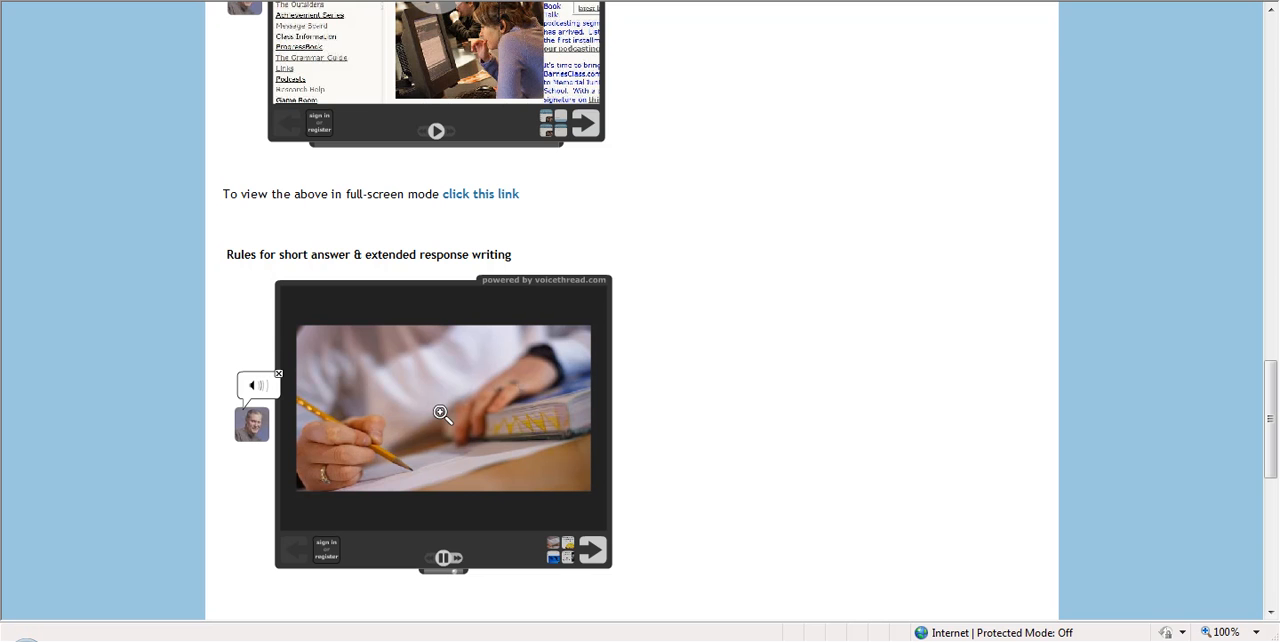
left_click(443, 557)
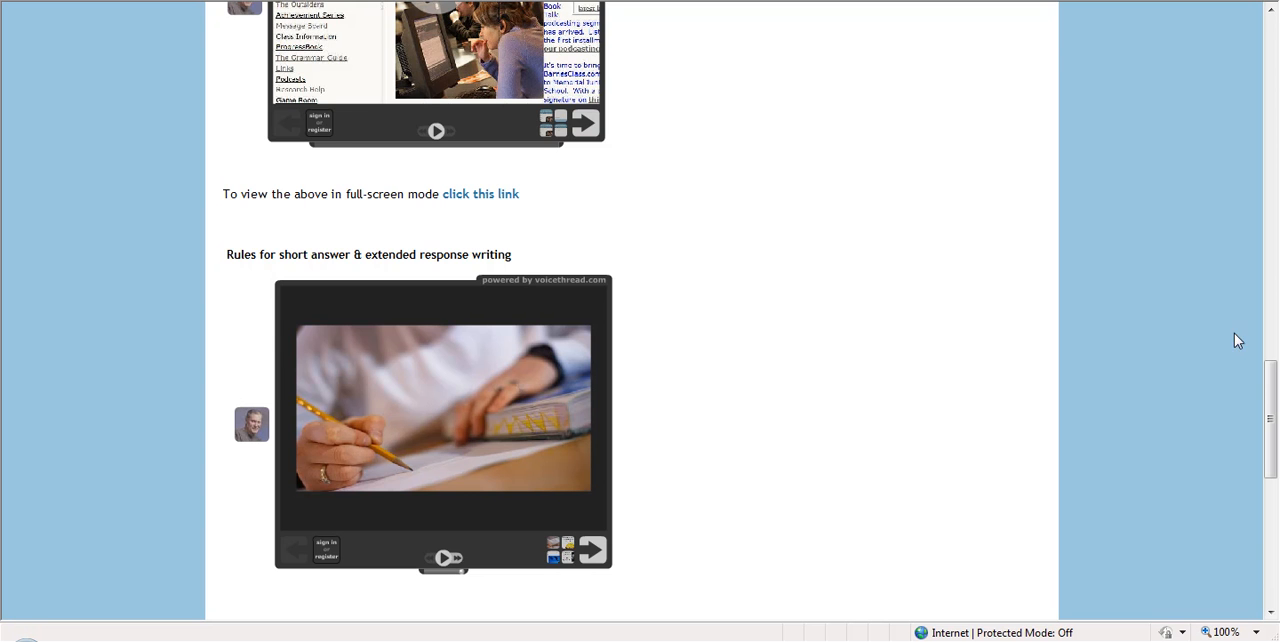
scroll("down", 3)
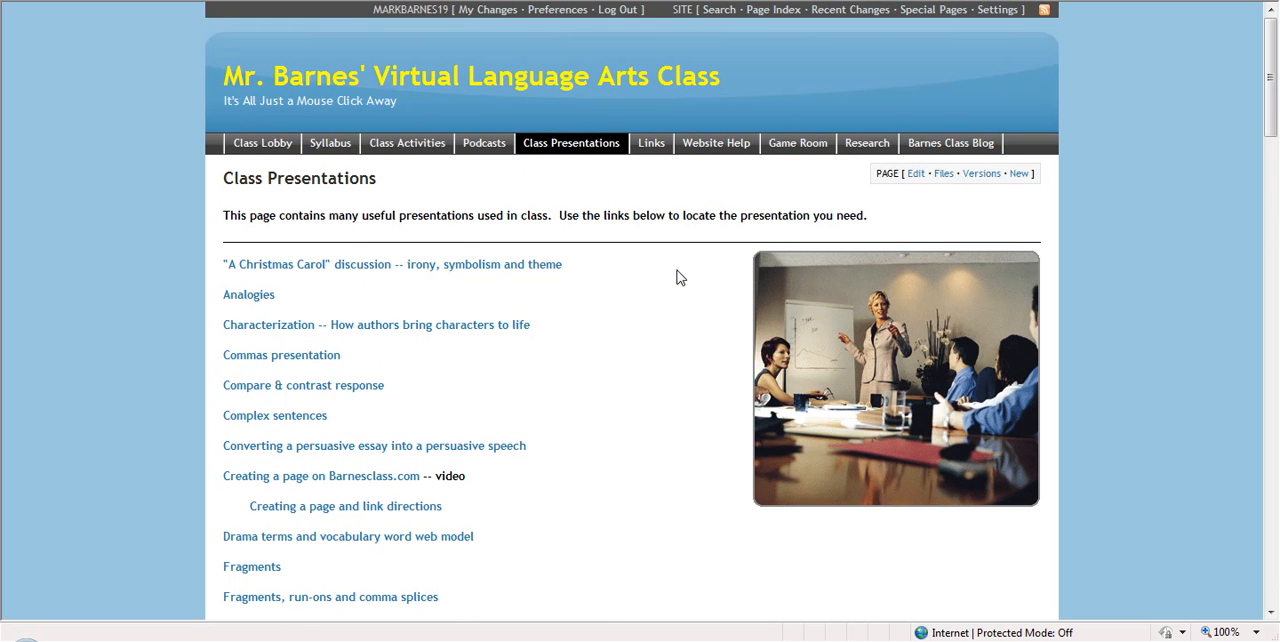
mouse_move(453, 191)
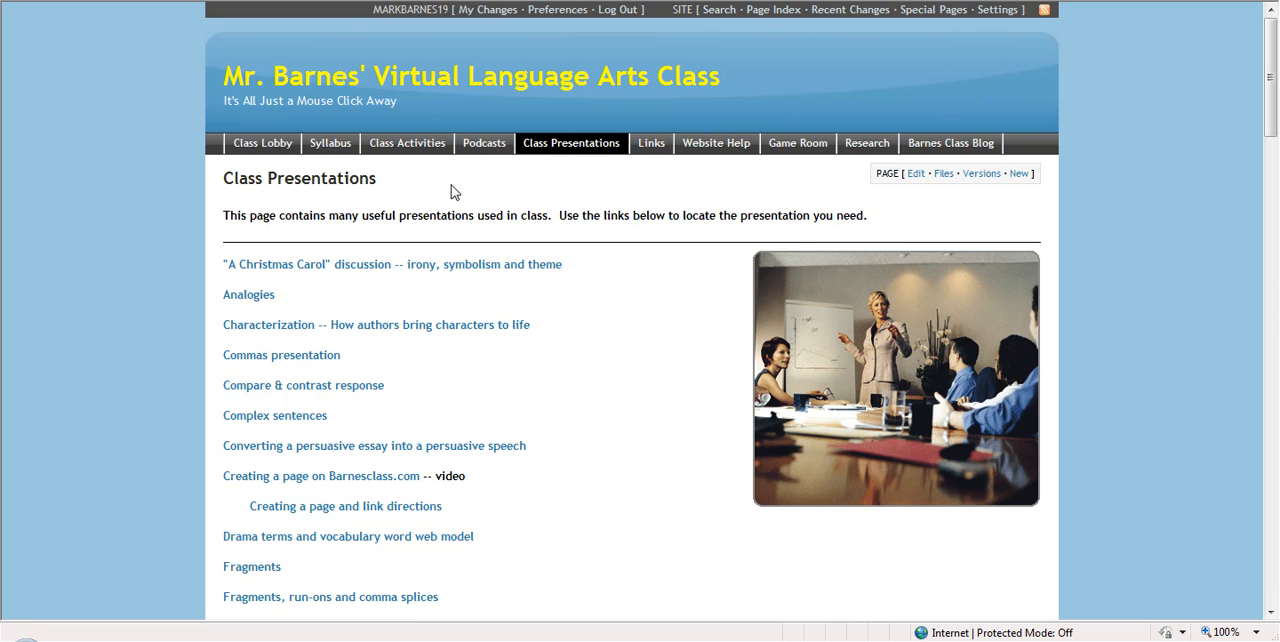
Return to the Class Lobby page showing current events and class news.
left_click(262, 142)
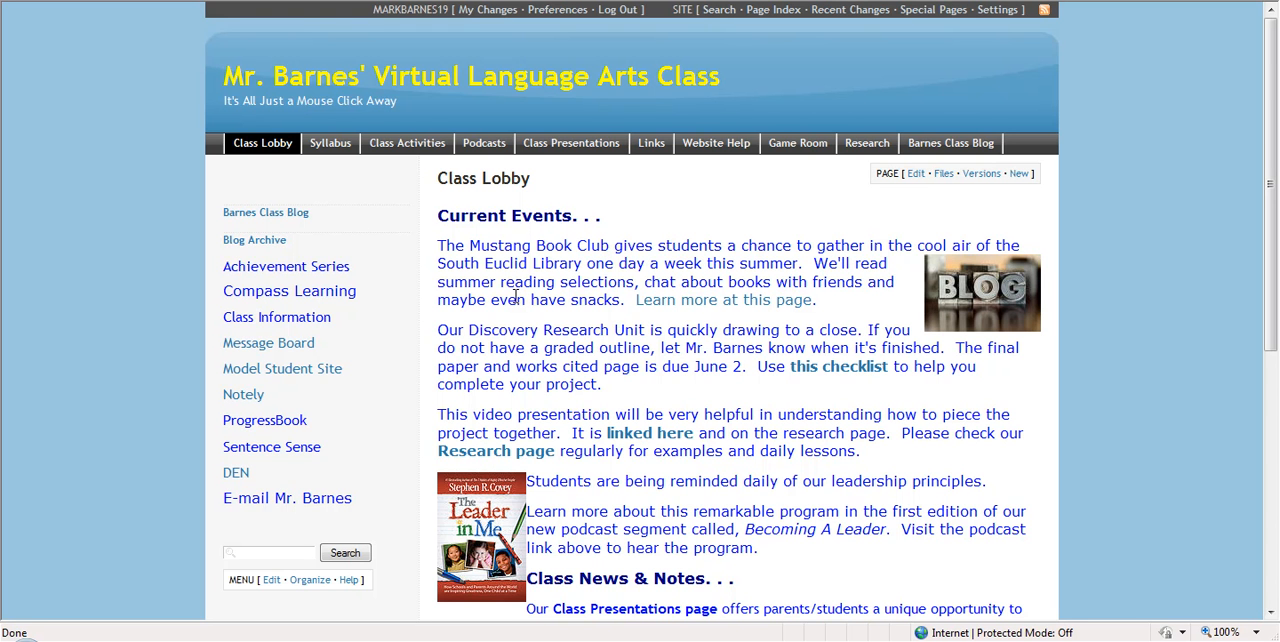
mouse_move(295, 368)
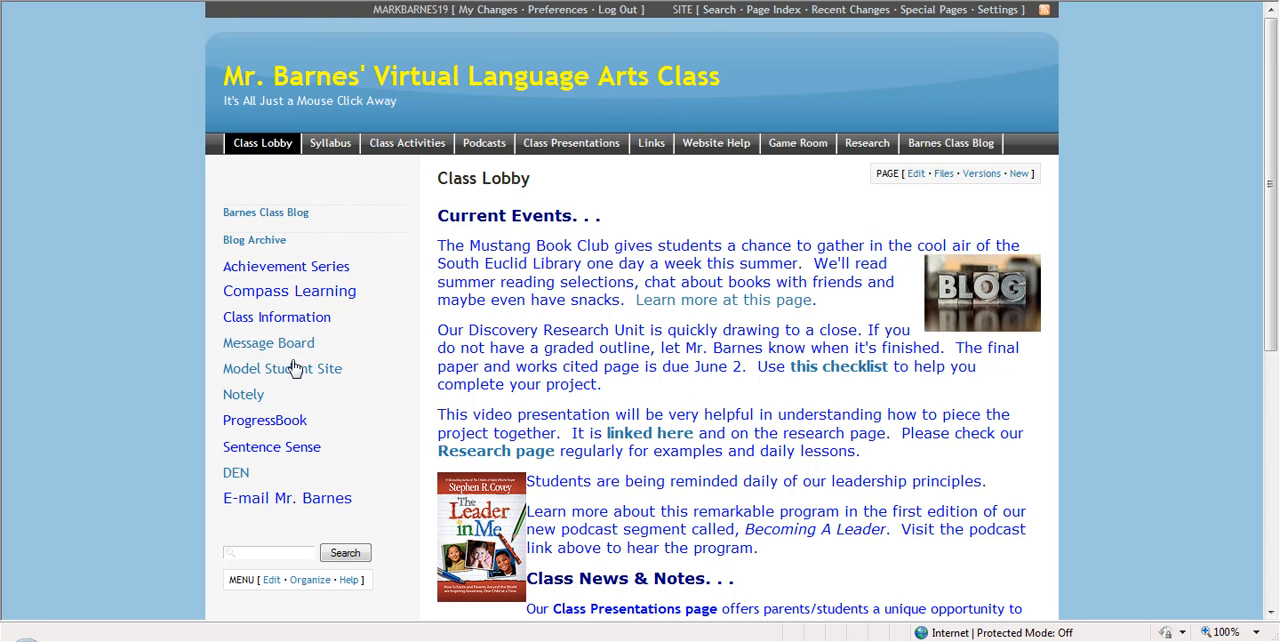
mouse_move(283, 379)
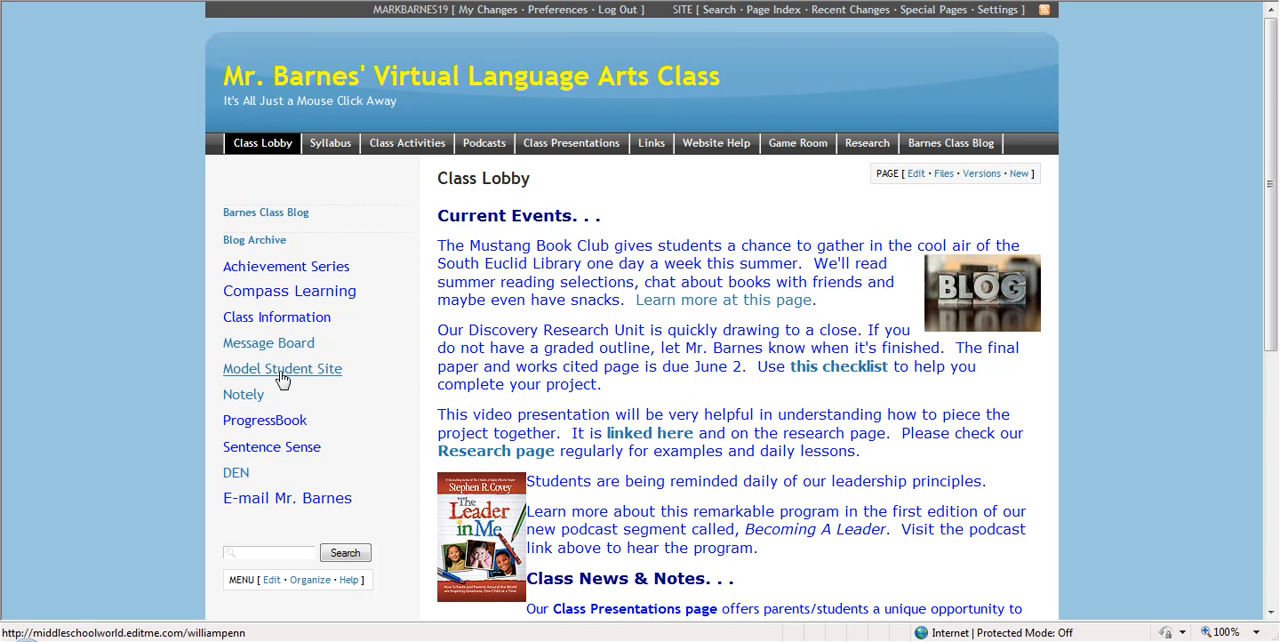
Open William Penn's model student portfolio and scroll through its links, thesis and notes.
left_click(282, 369)
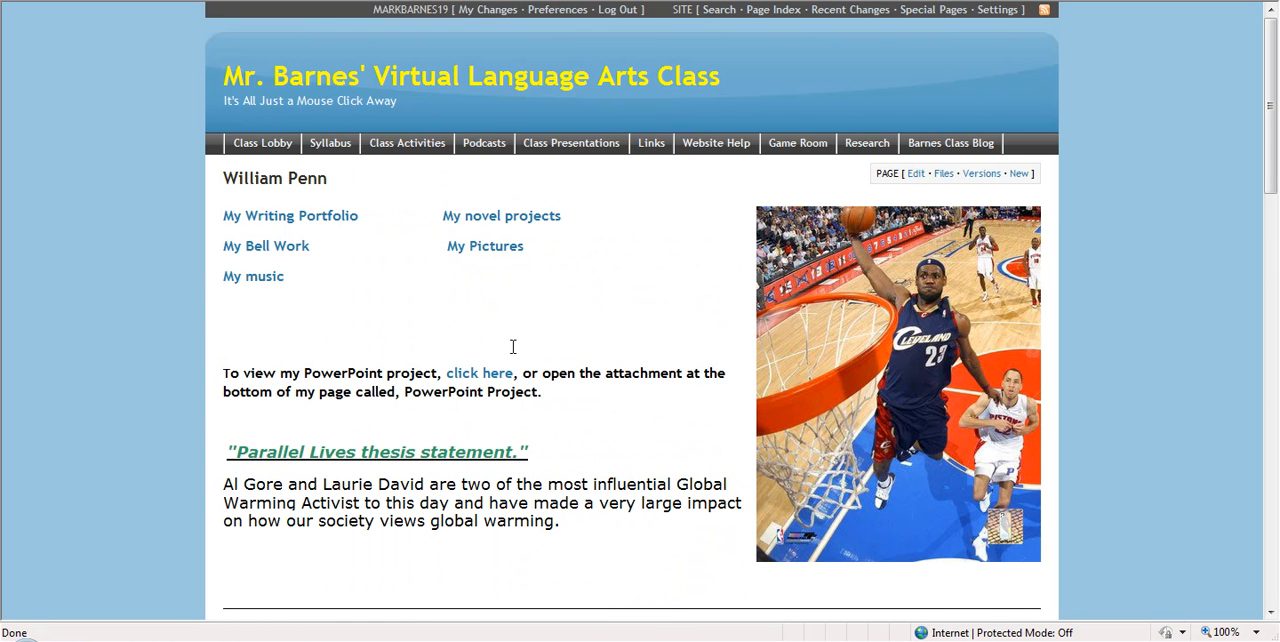
mouse_move(616, 381)
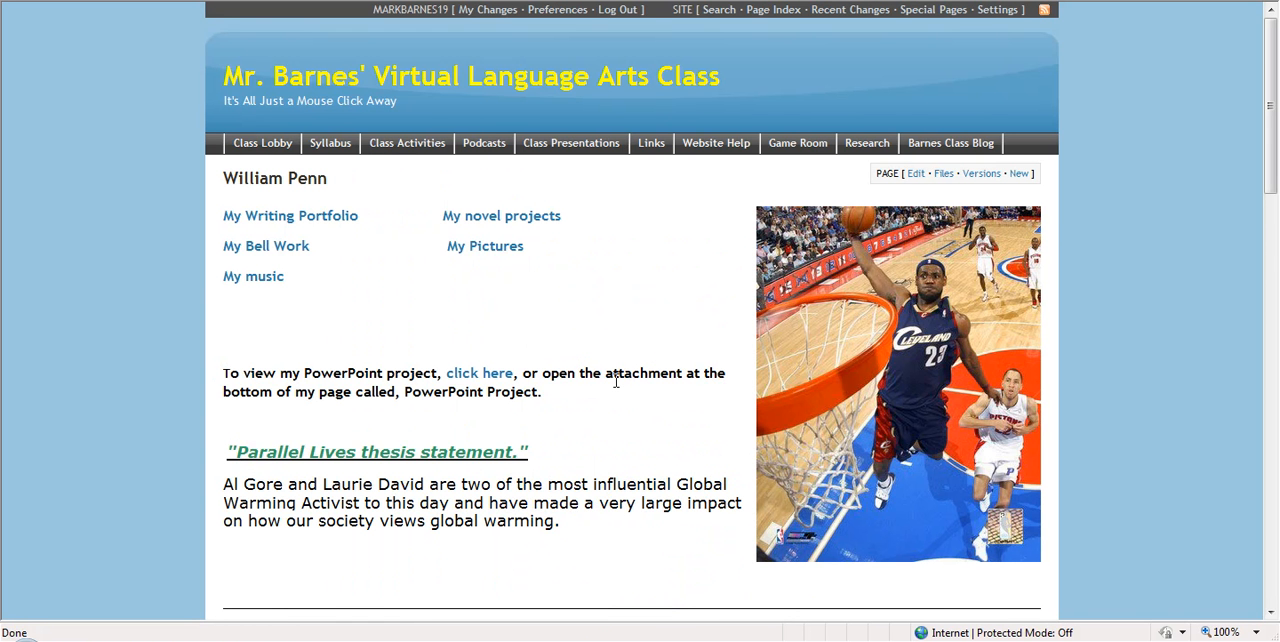
scroll("down", 3)
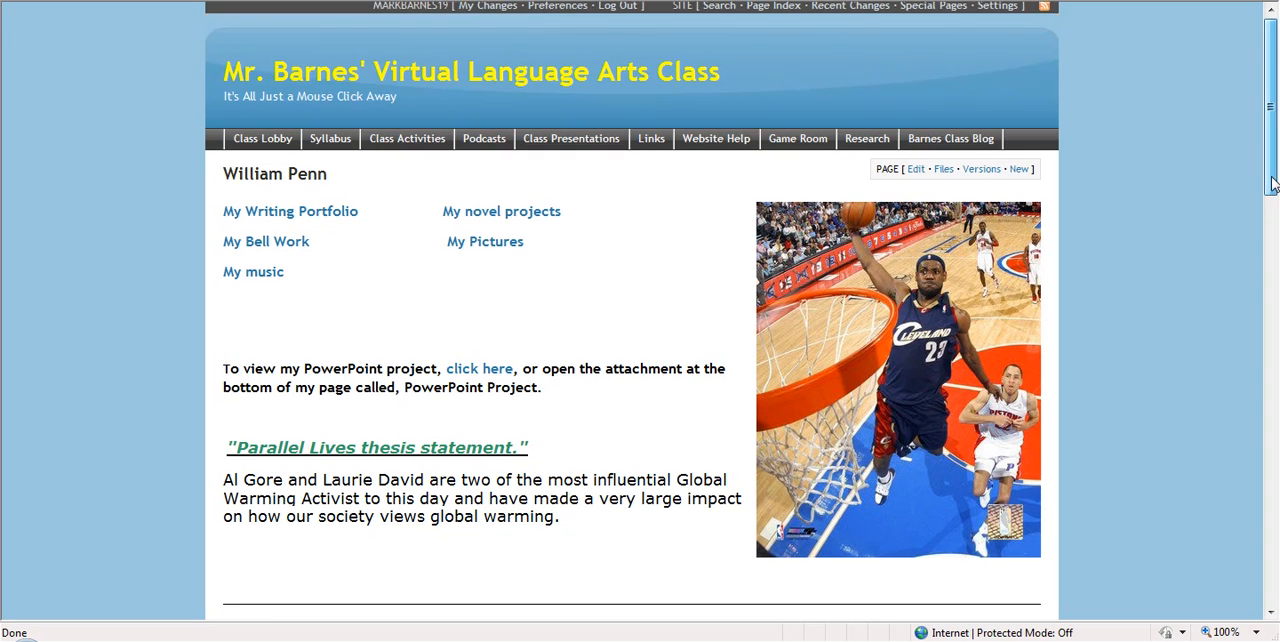
scroll("down", 3)
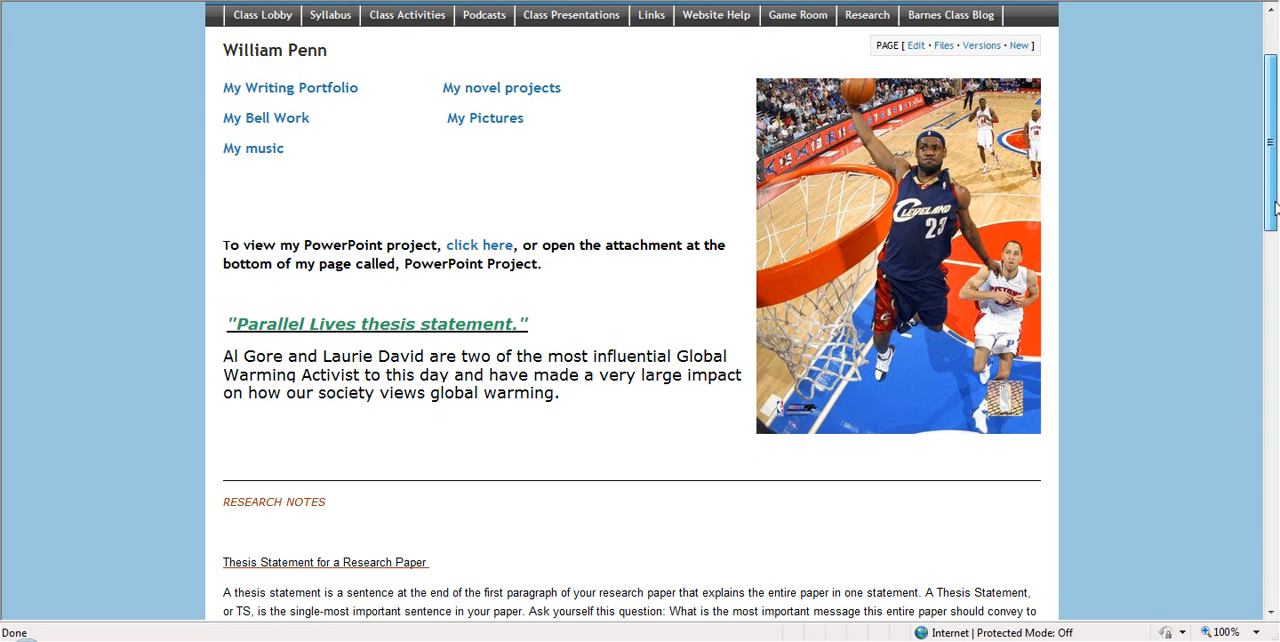
scroll("down", 3)
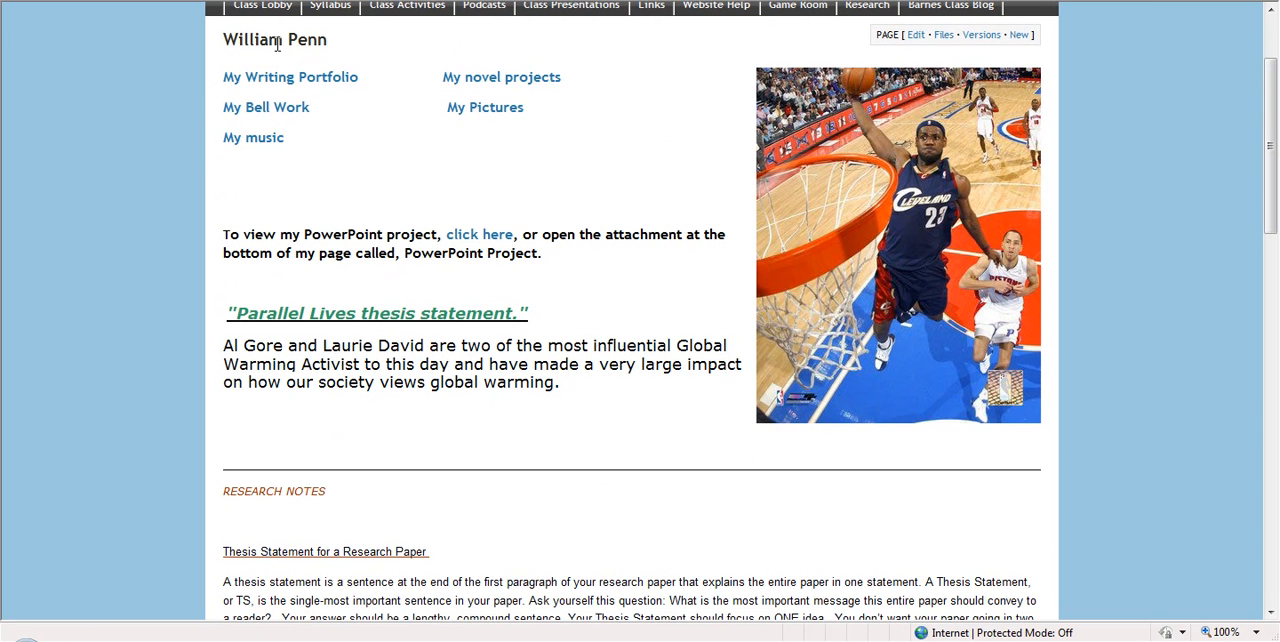
mouse_move(374, 79)
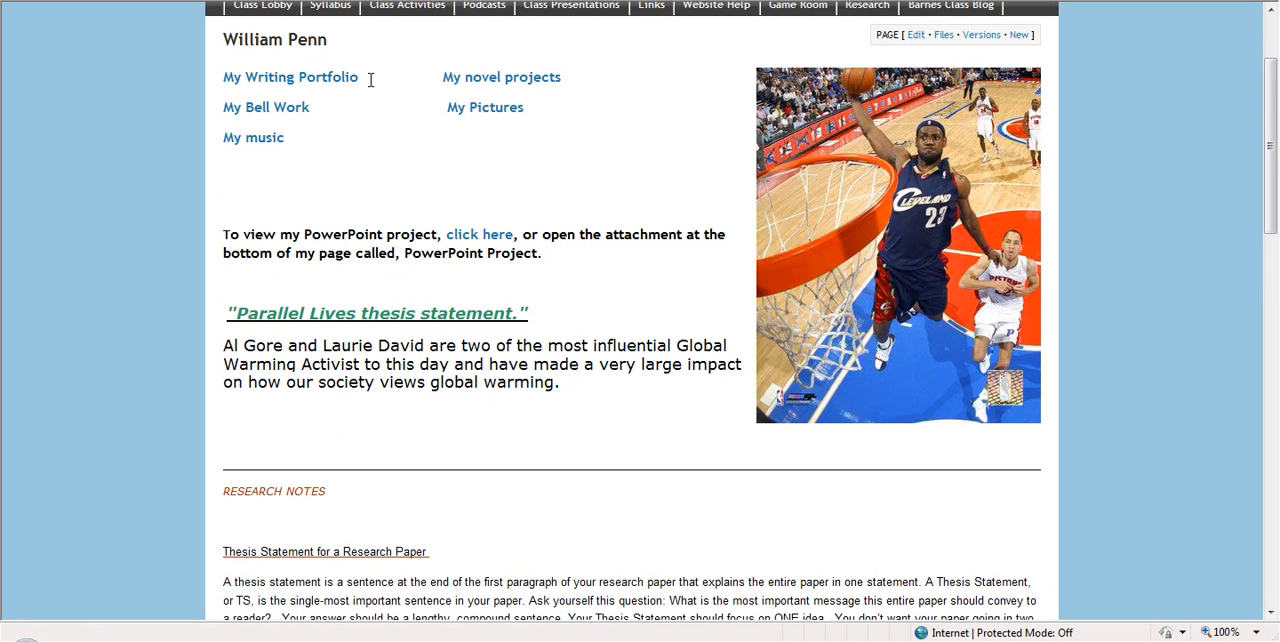
mouse_move(842, 194)
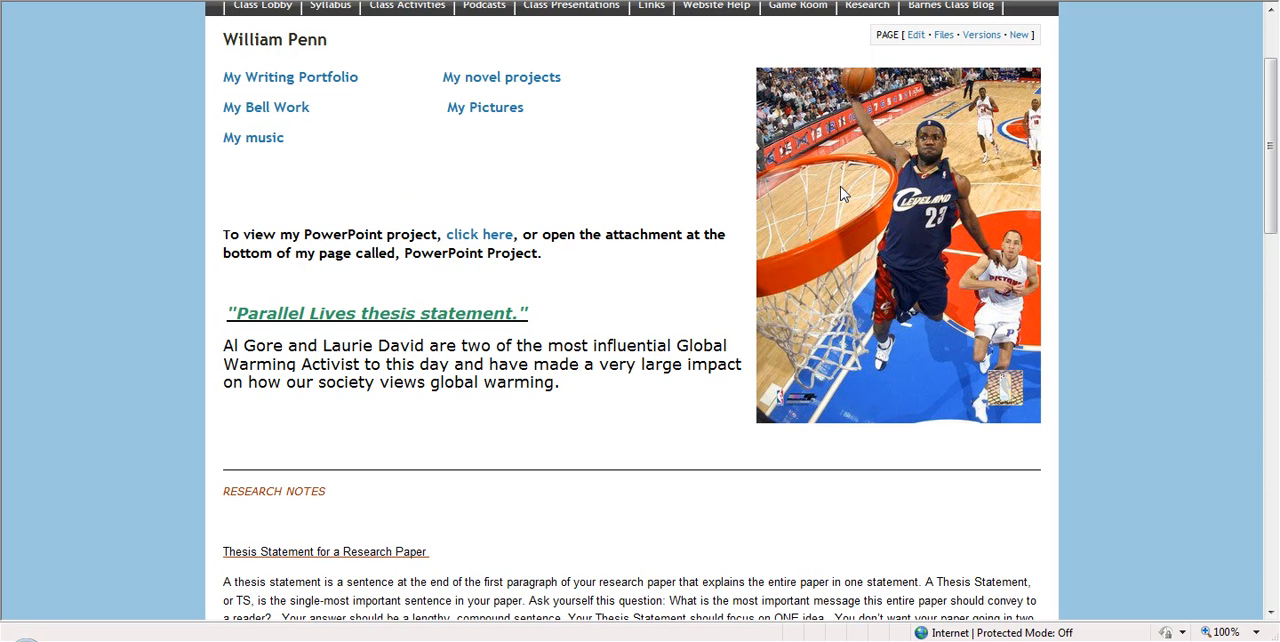
mouse_move(477, 169)
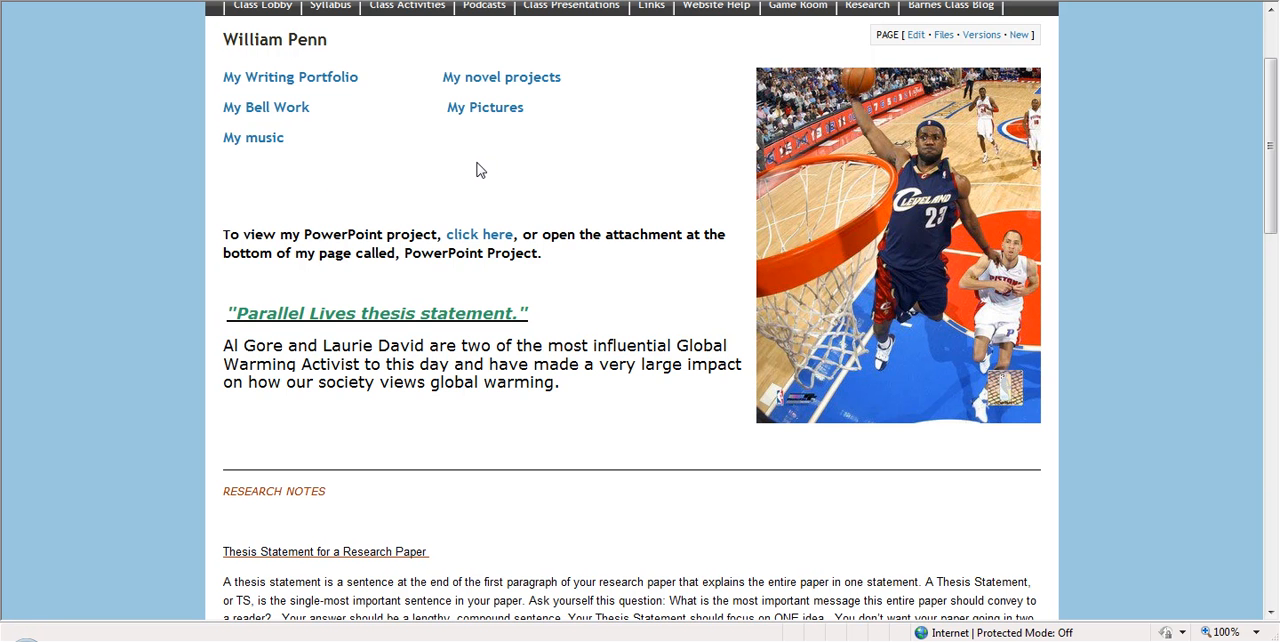
scroll("down", 3)
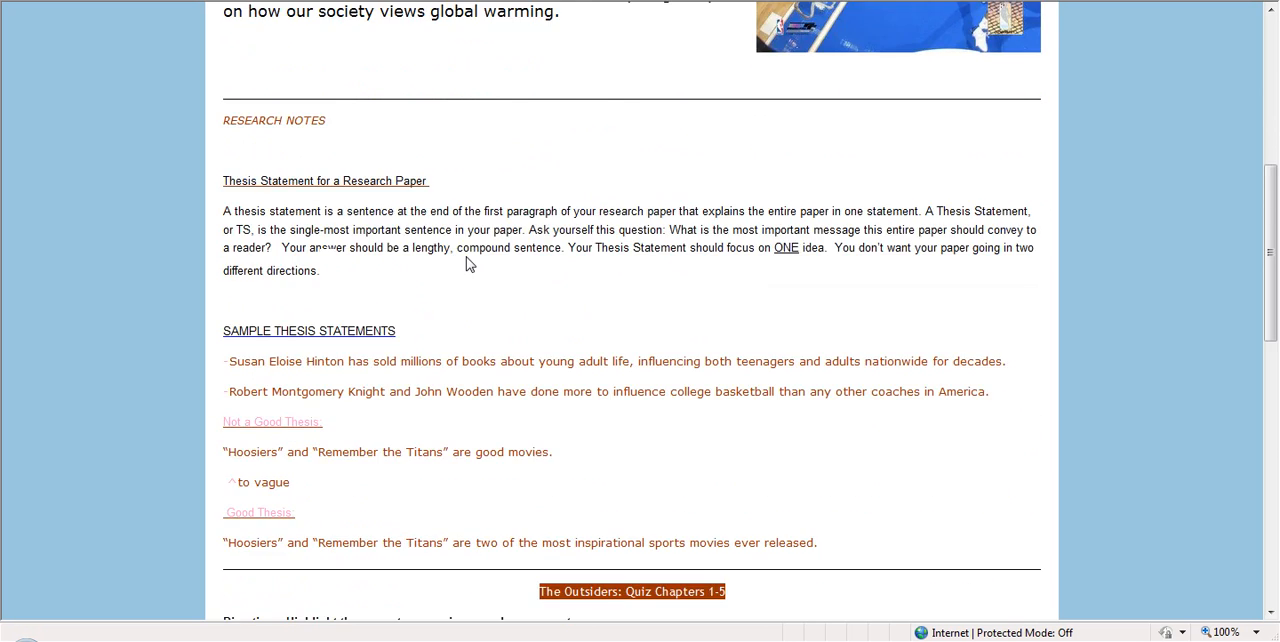
scroll("down", 3)
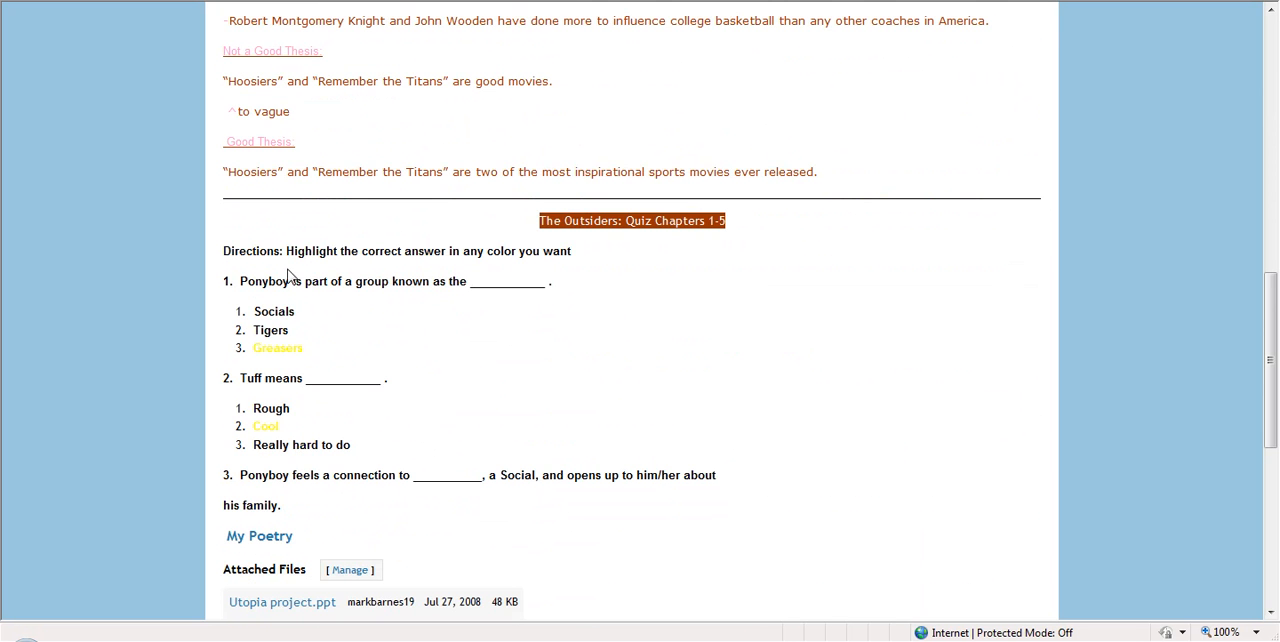
scroll("down", 3)
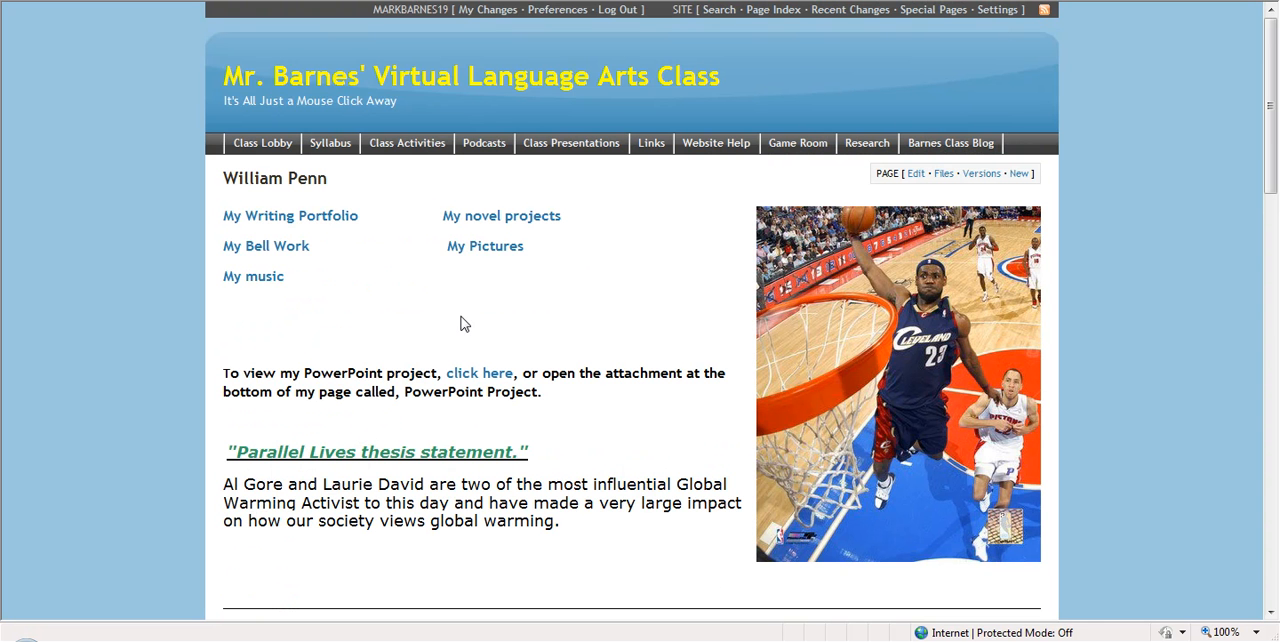
mouse_move(430, 294)
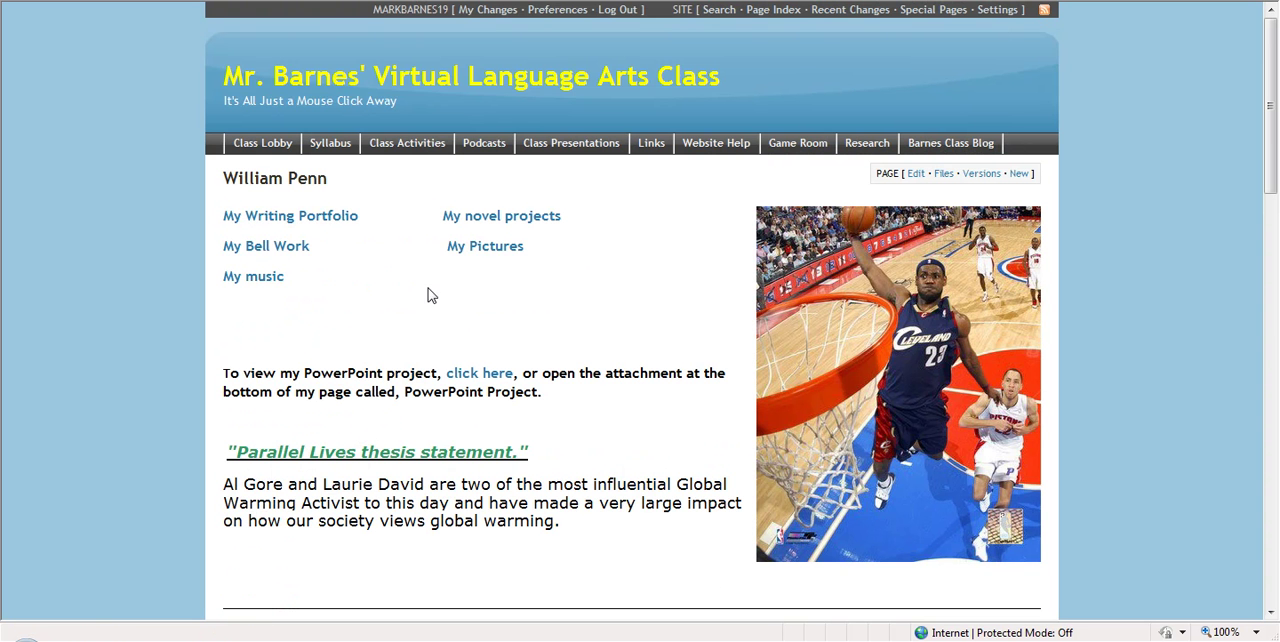
mouse_move(501, 228)
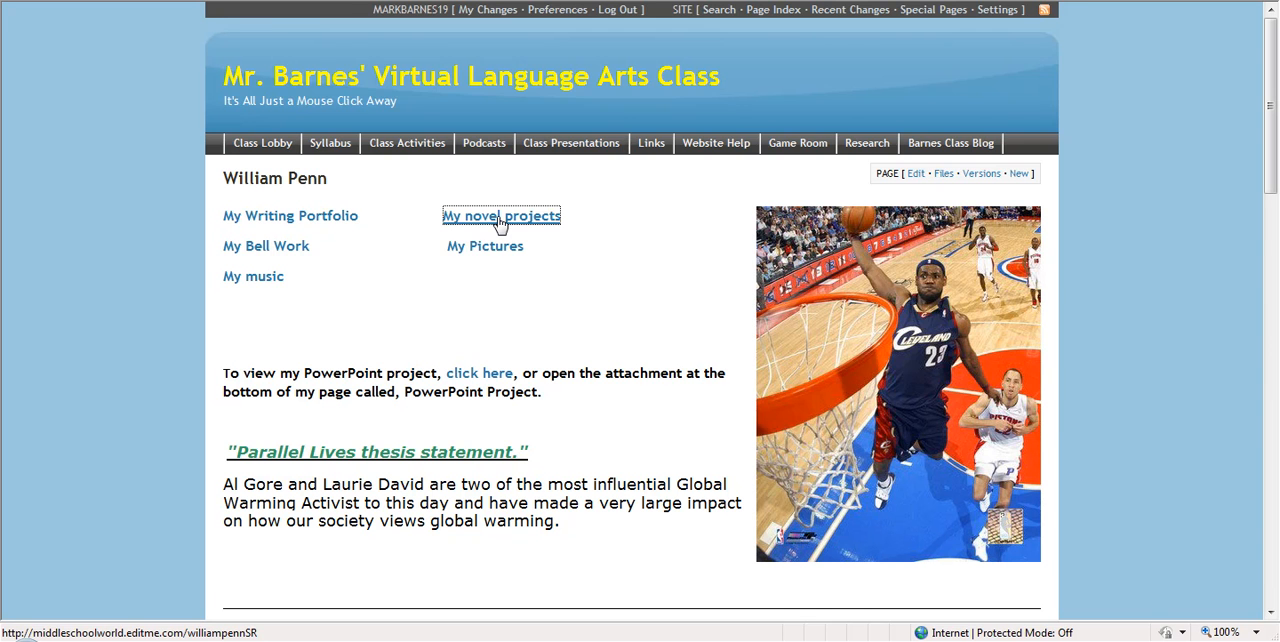
View the student's Wednesday Wars symbol response novel project in a new window.
left_click(501, 215)
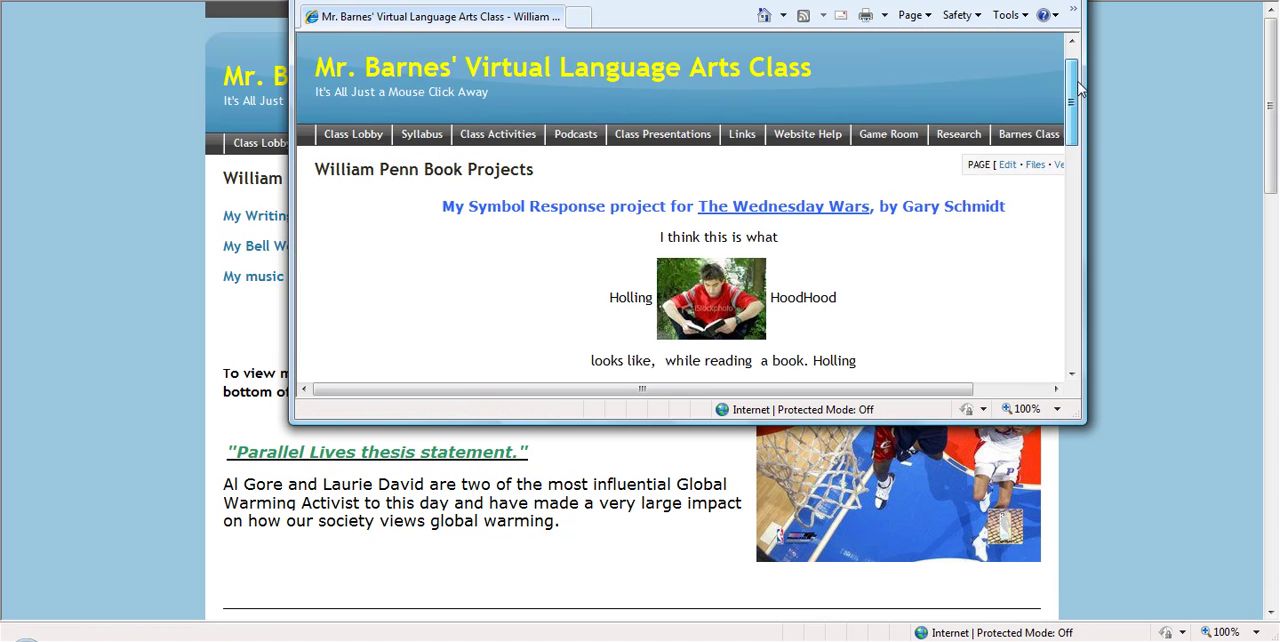
scroll("down", 3)
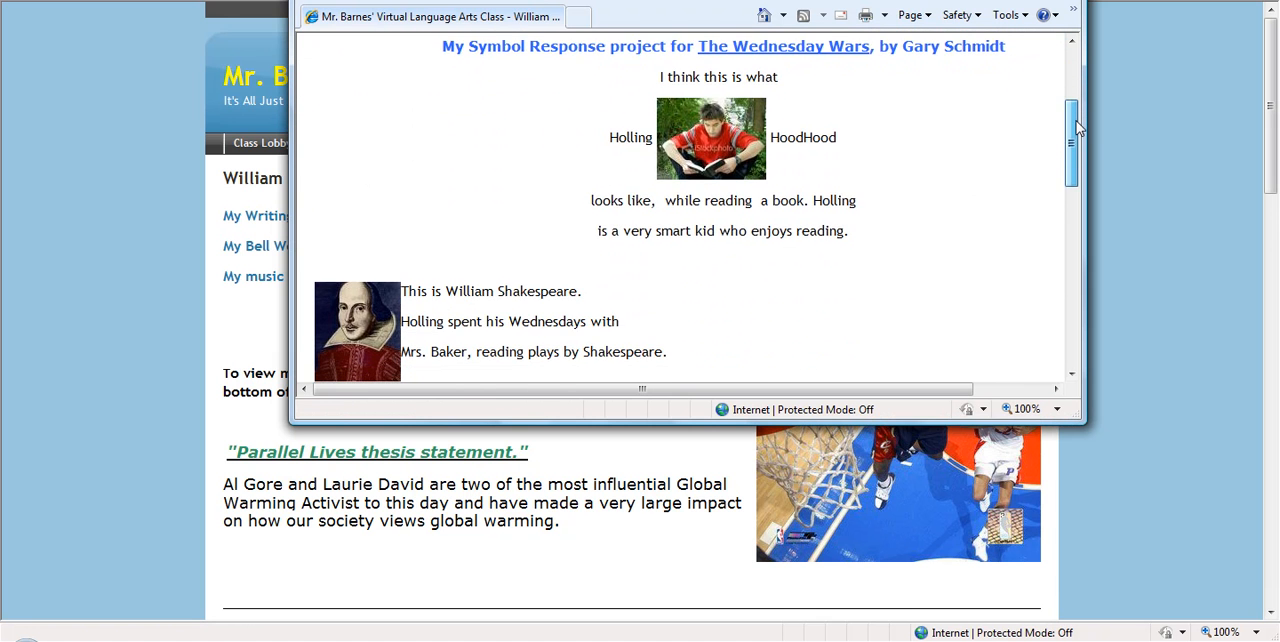
scroll("down", 3)
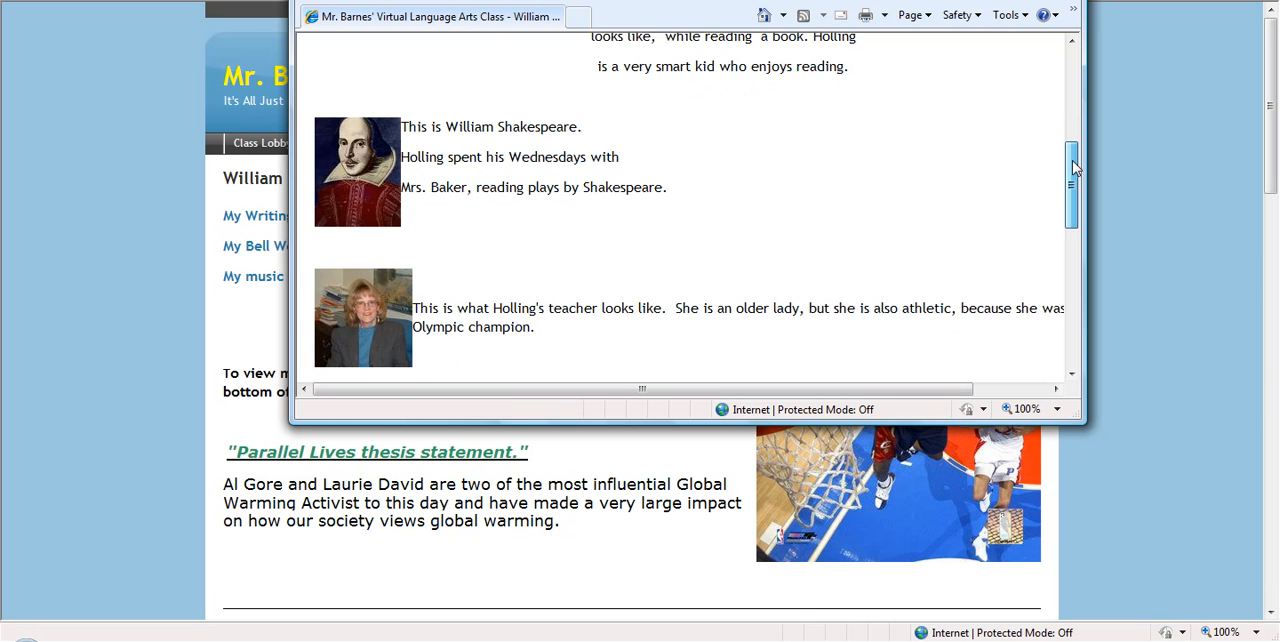
scroll("down", 3)
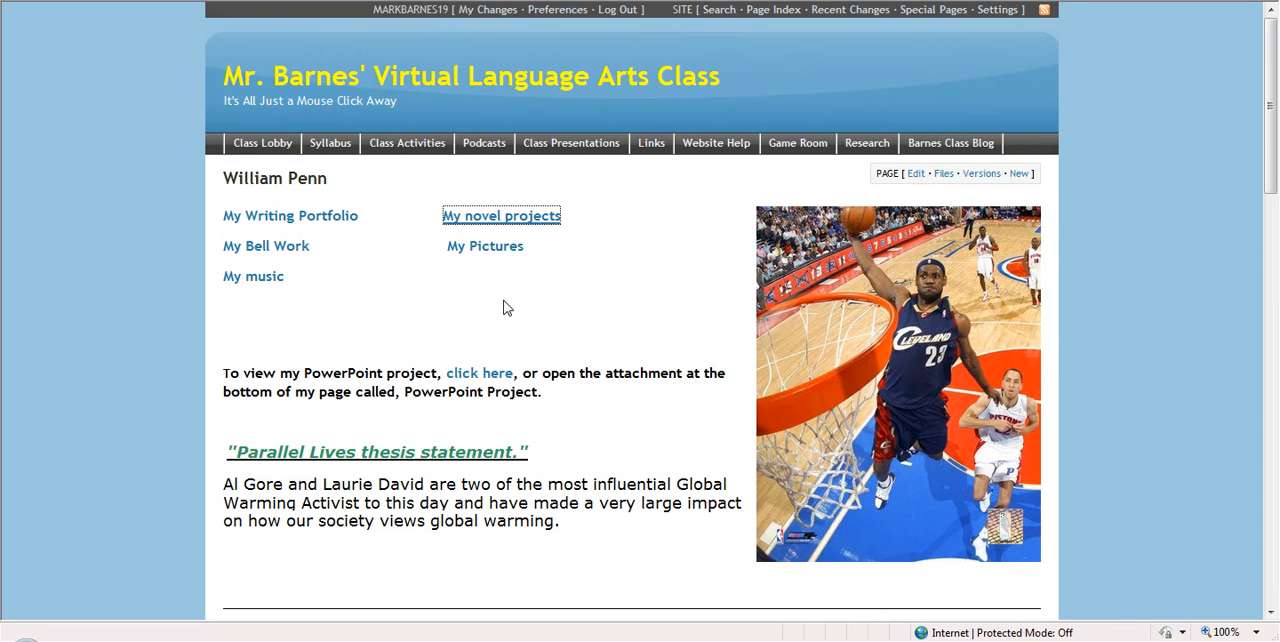
mouse_move(489, 297)
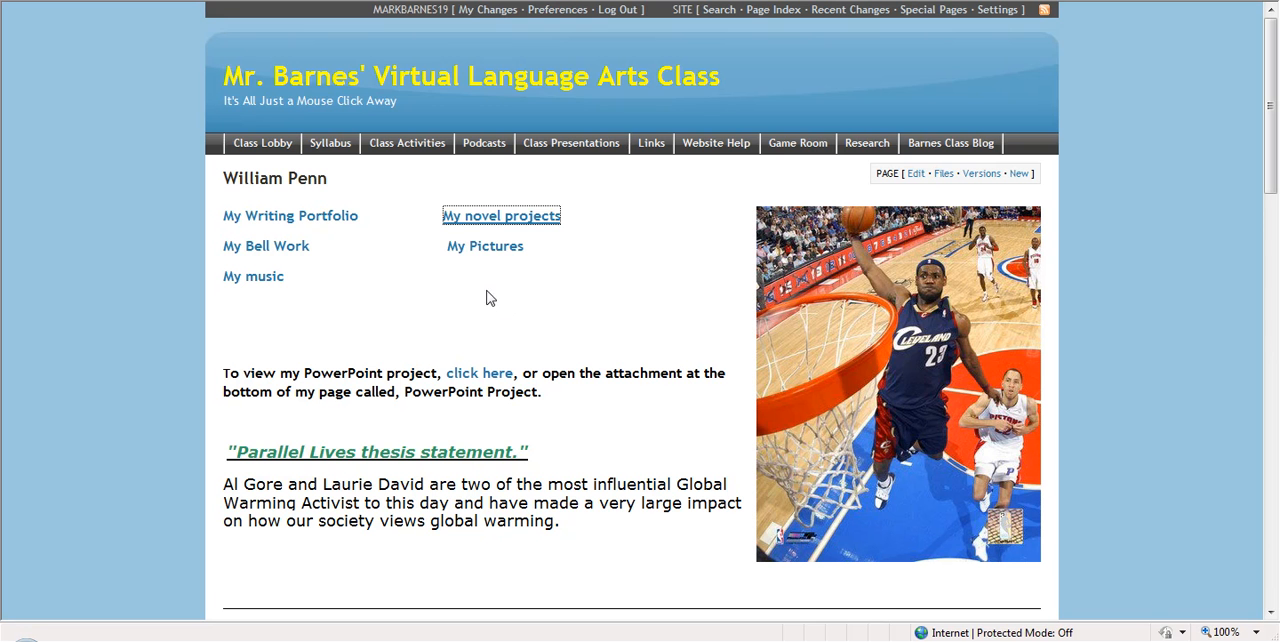
mouse_move(261, 143)
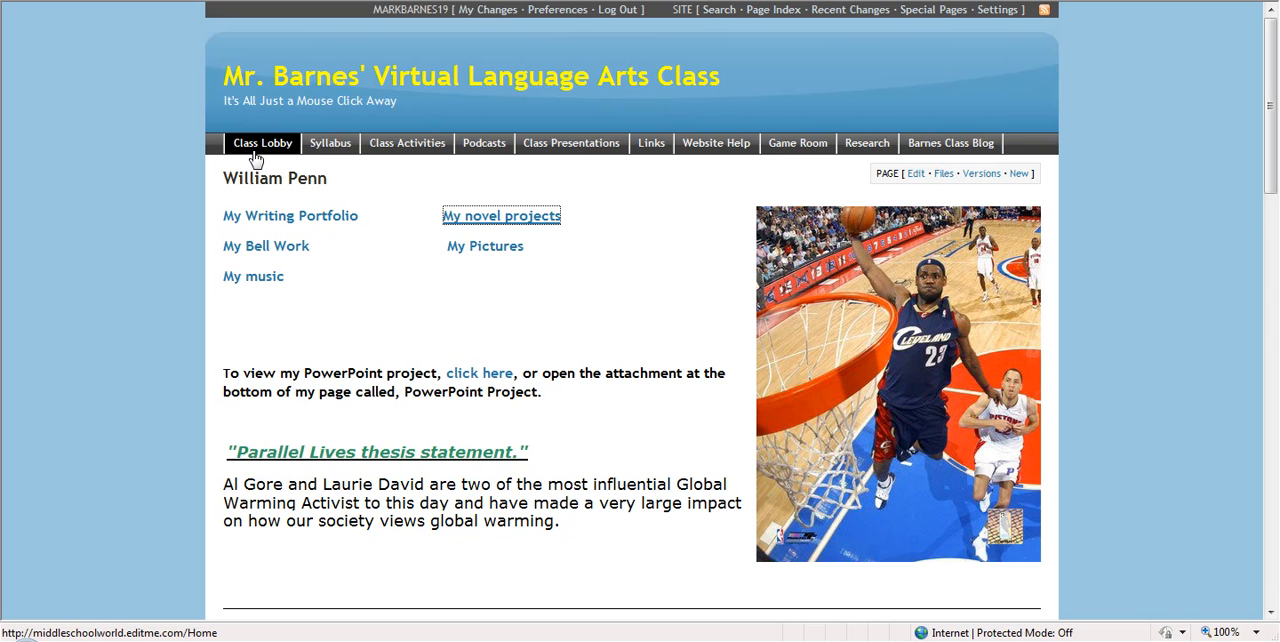
Return from William Penn's portfolio to the Class Lobby page.
left_click(261, 143)
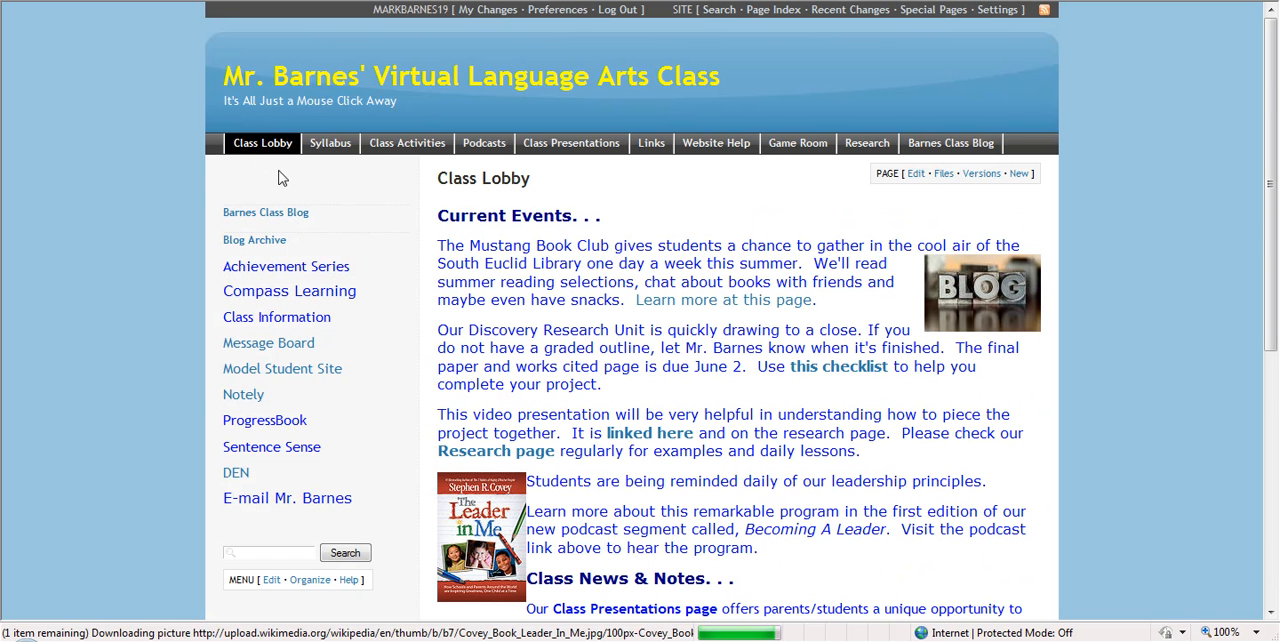